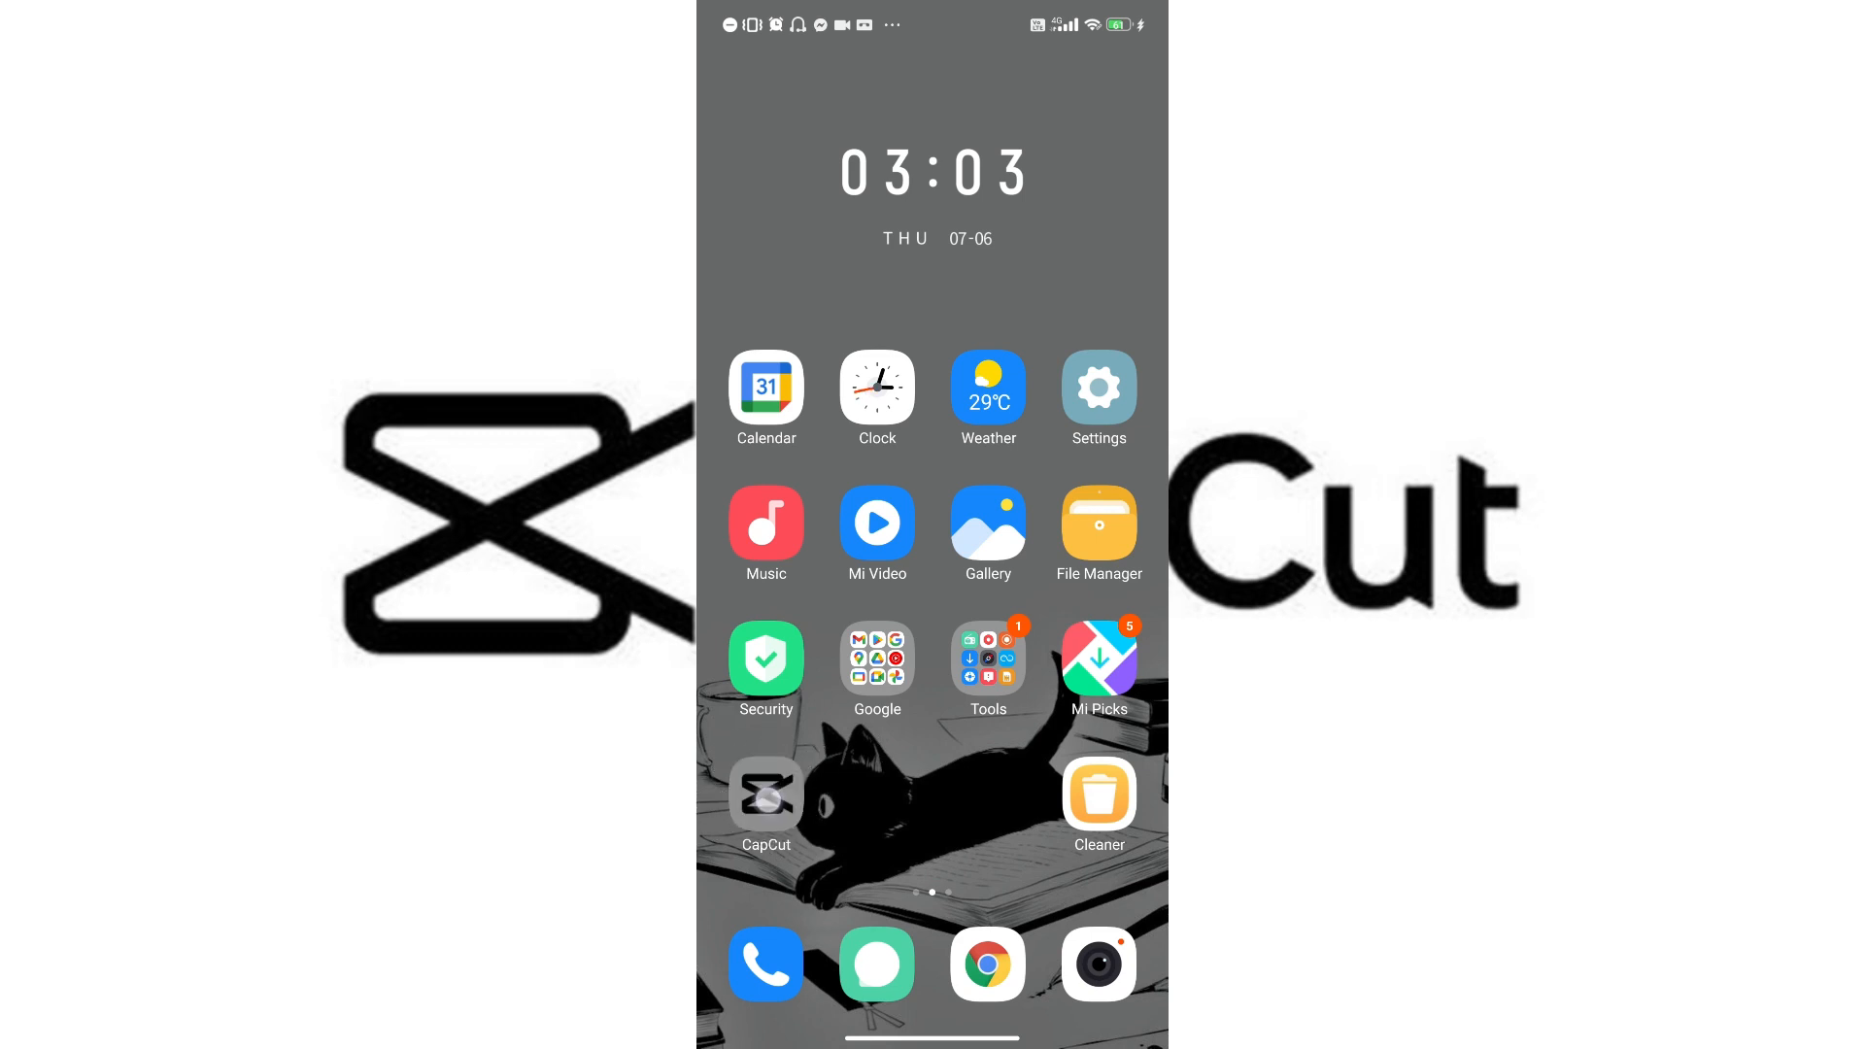
Launch CapCut from the phone's home screen to reach the local project list.
{"action": "left_click", "coordinate": [764, 793]}
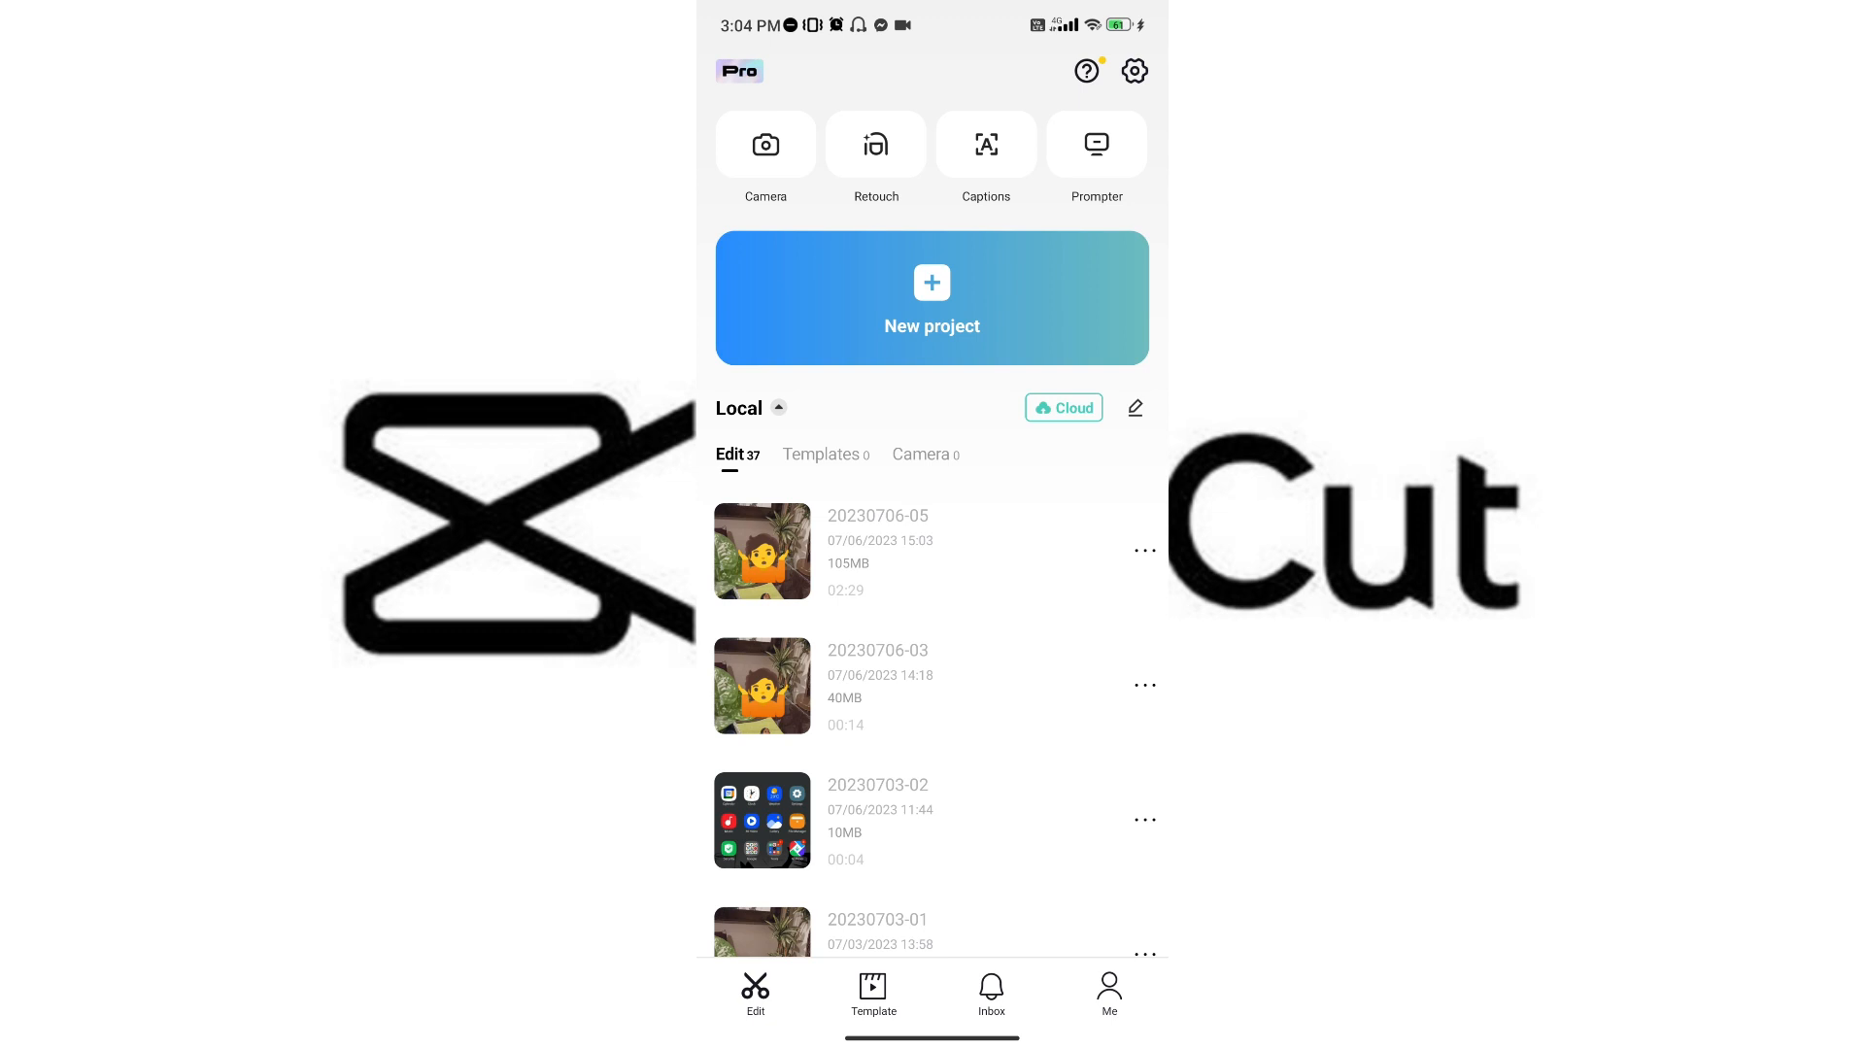
{"action": "left_click", "coordinate": [762, 551]}
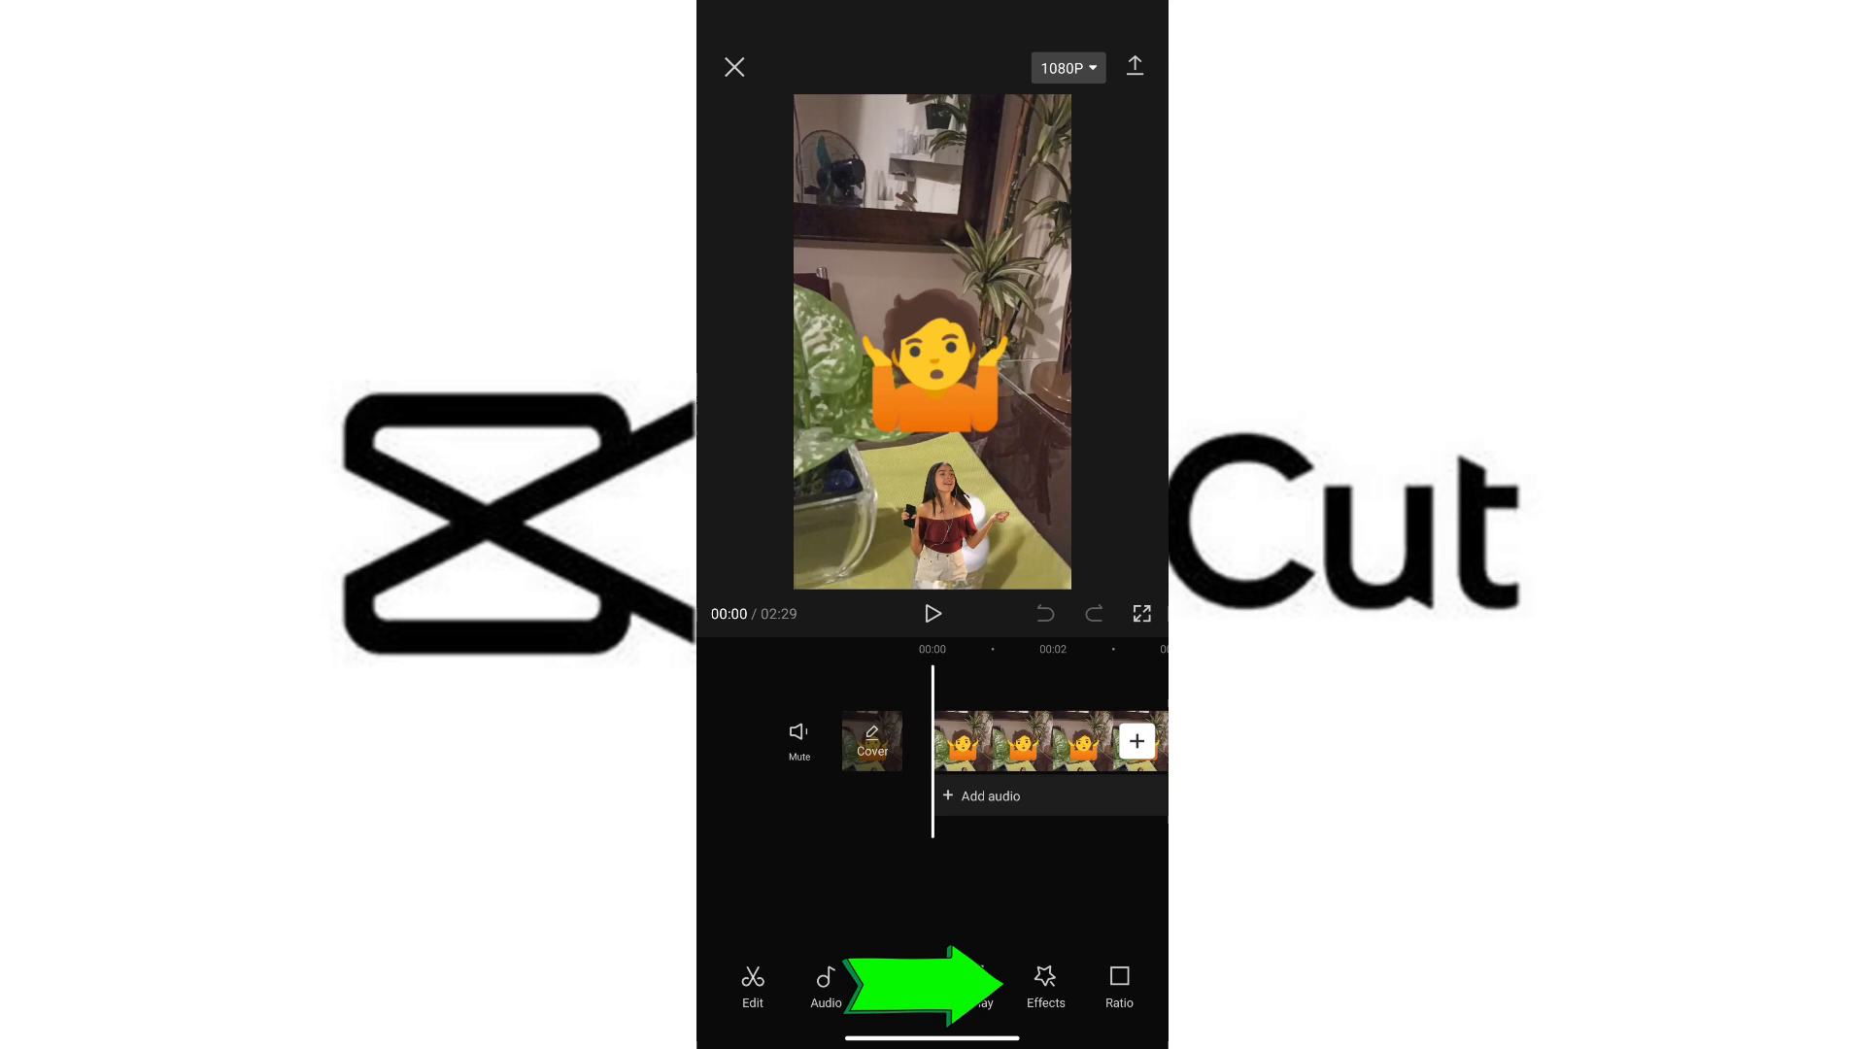
{"action": "left_click", "coordinate": [1044, 986]}
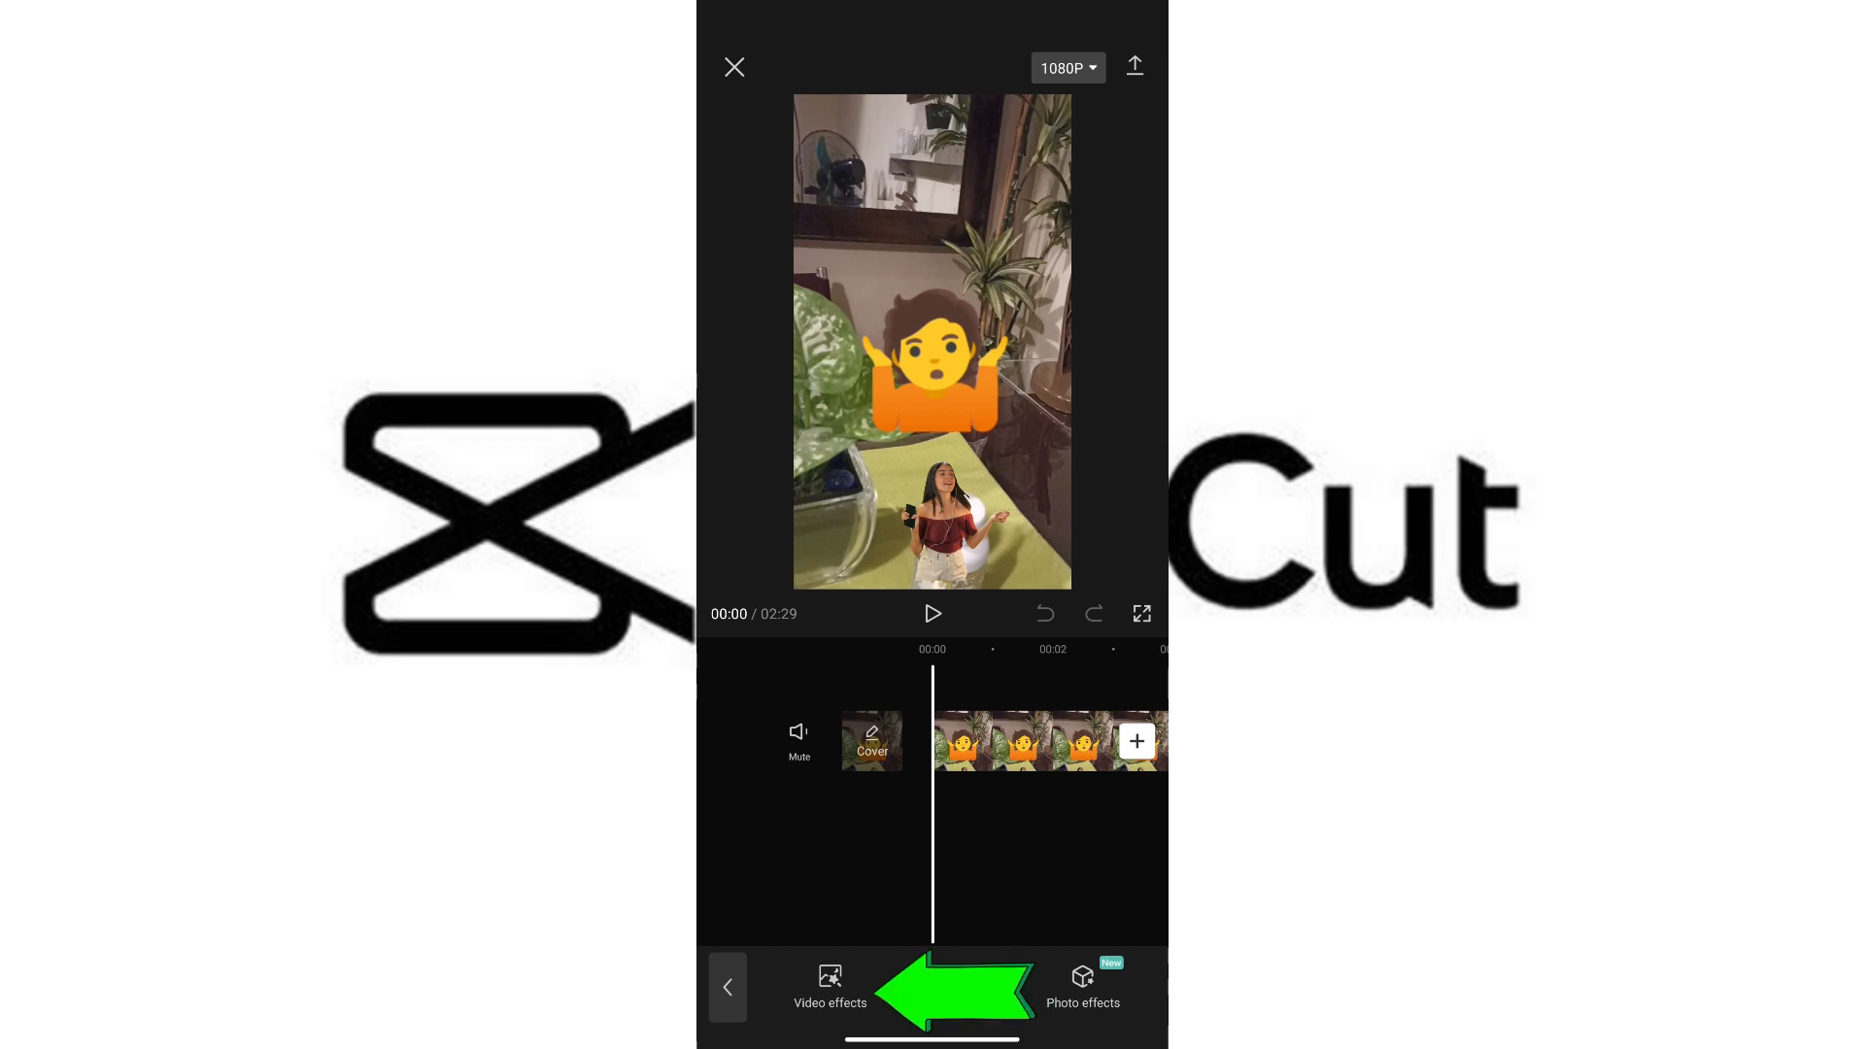
{"action": "left_click", "coordinate": [830, 985]}
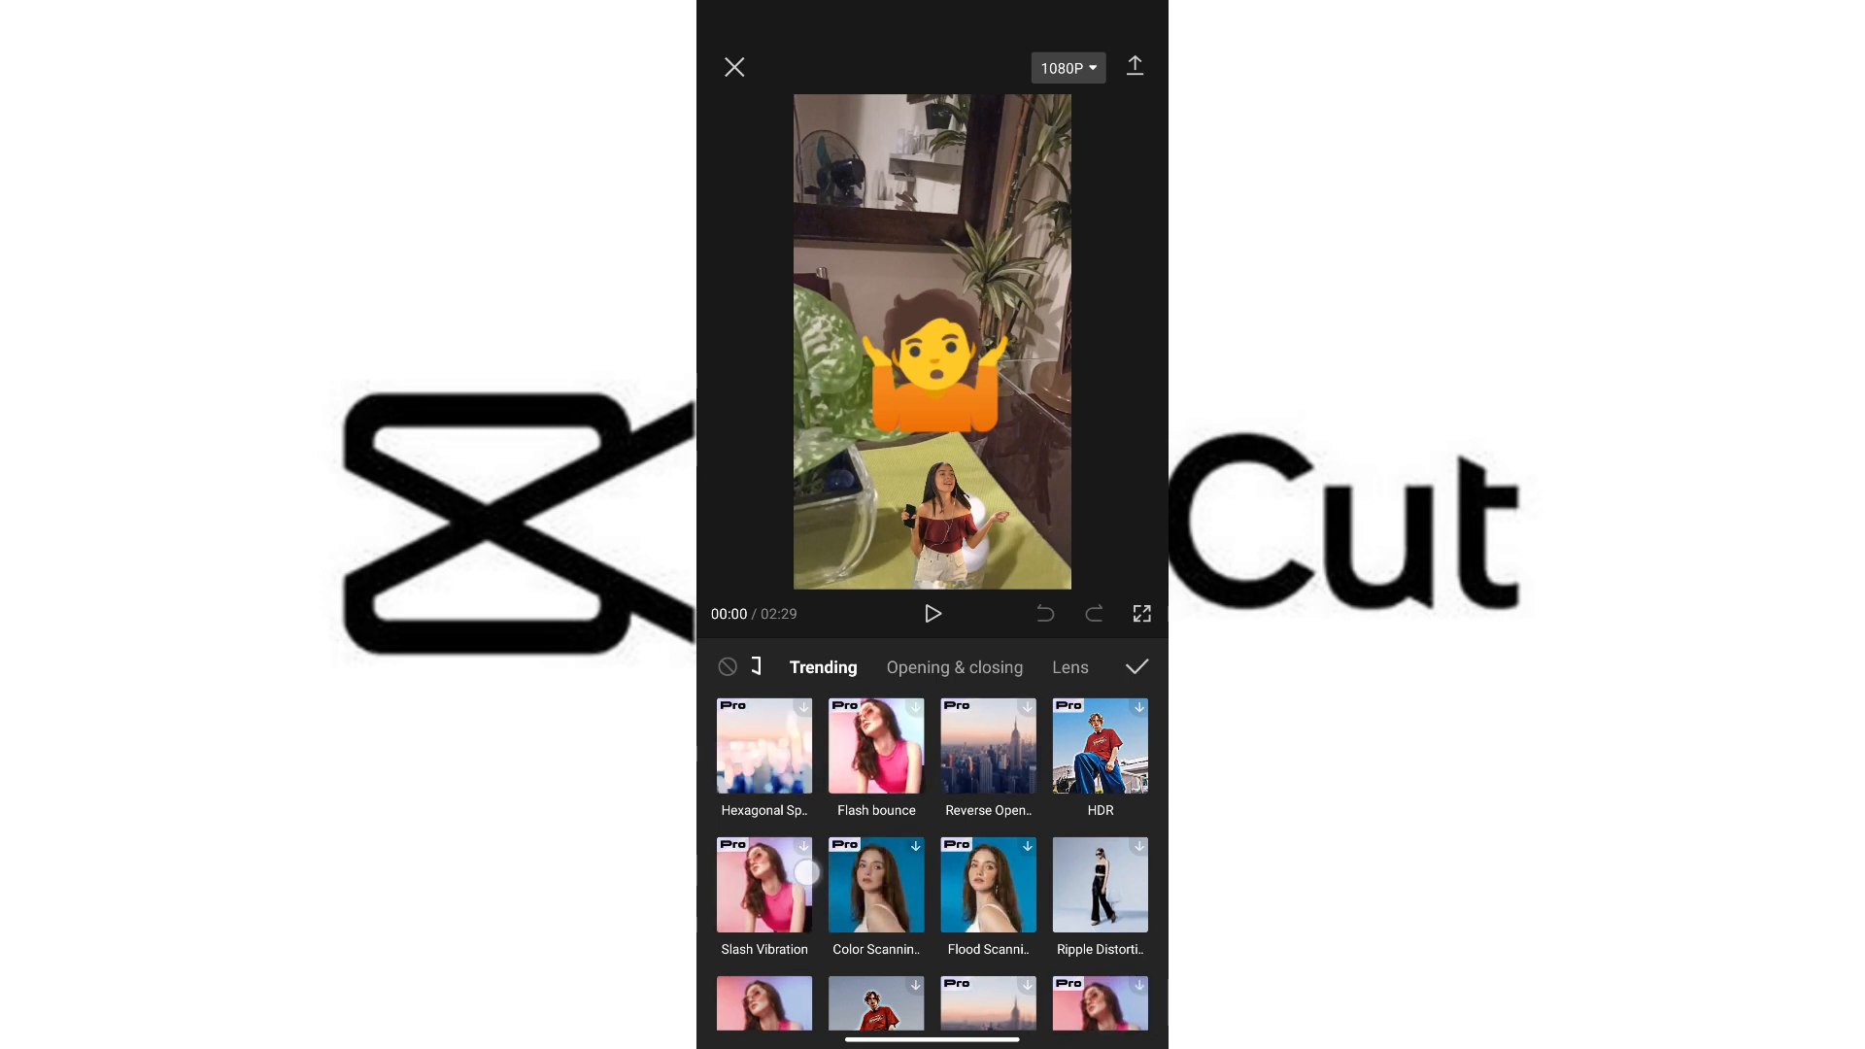
Apply the Blur effect from the Lens category, preview it, and bring up its strength settings.
{"action": "scroll", "scroll_direction": "down", "scroll_amount": 3}
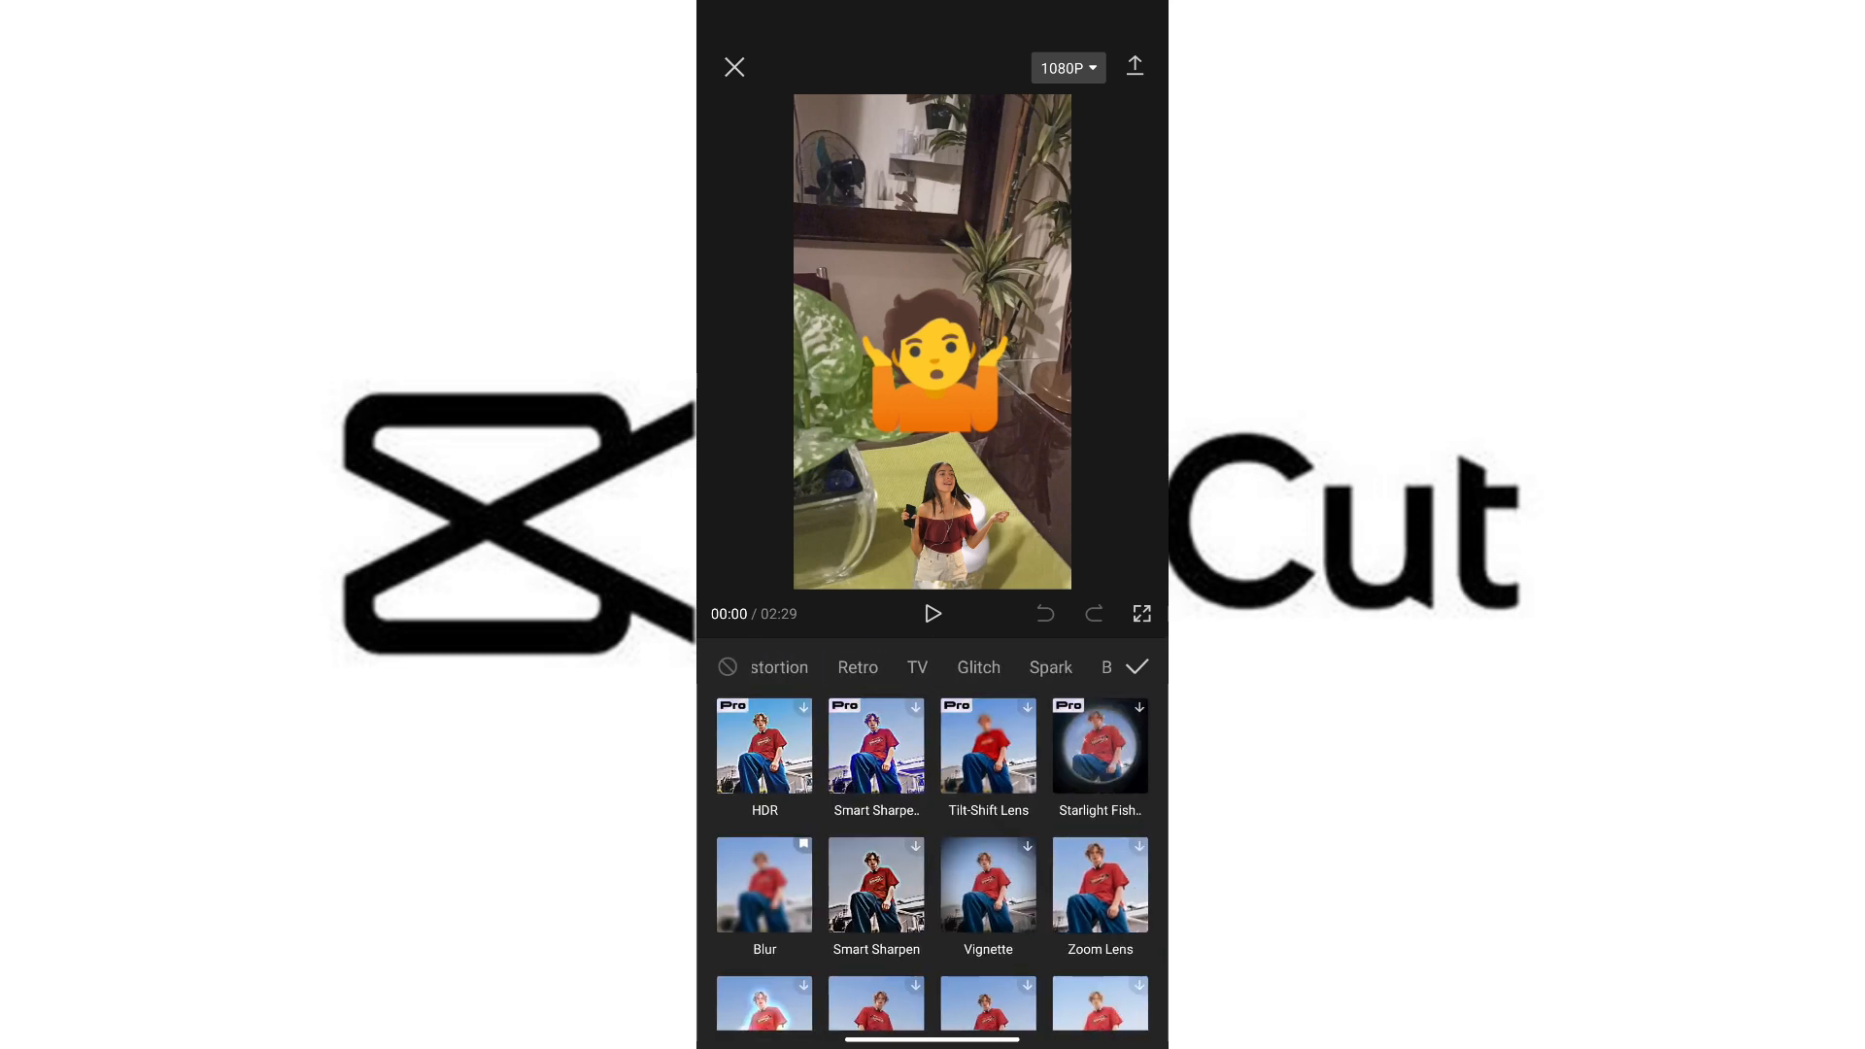
{"action": "scroll", "scroll_direction": "left", "scroll_amount": 3}
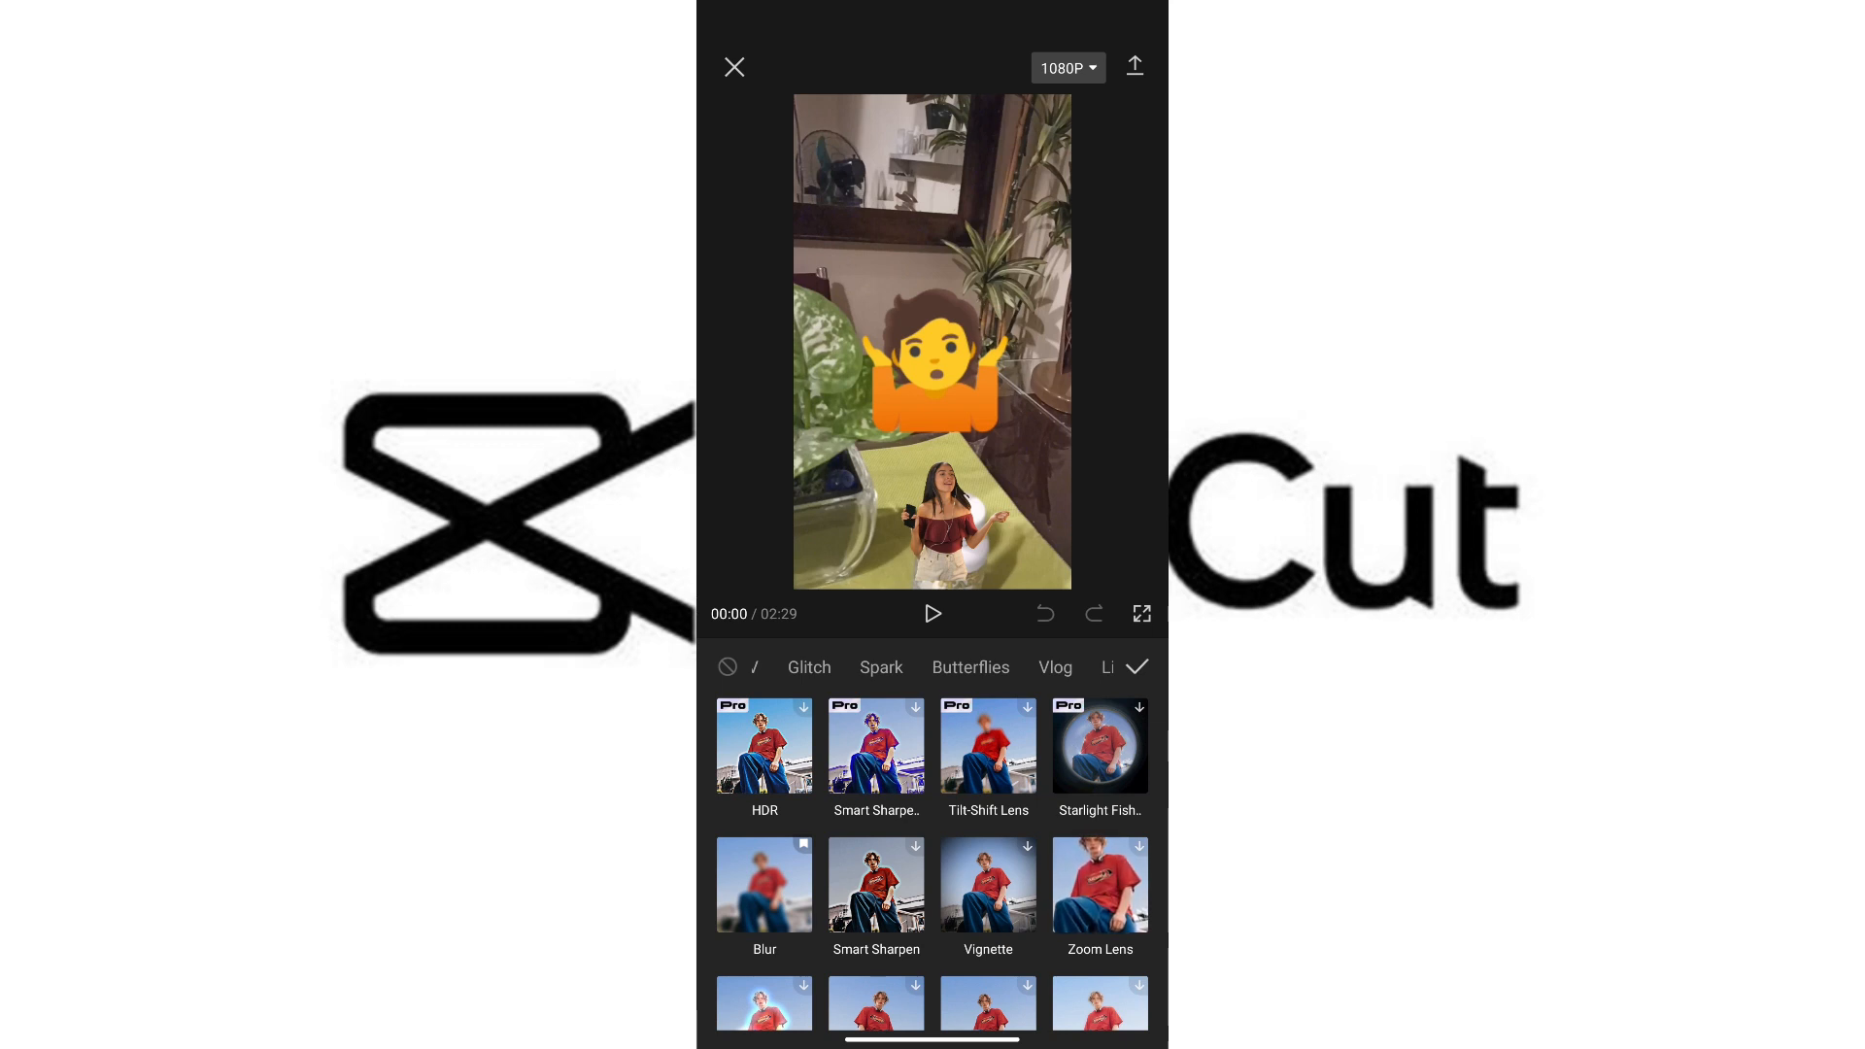
{"action": "left_click", "coordinate": [763, 881]}
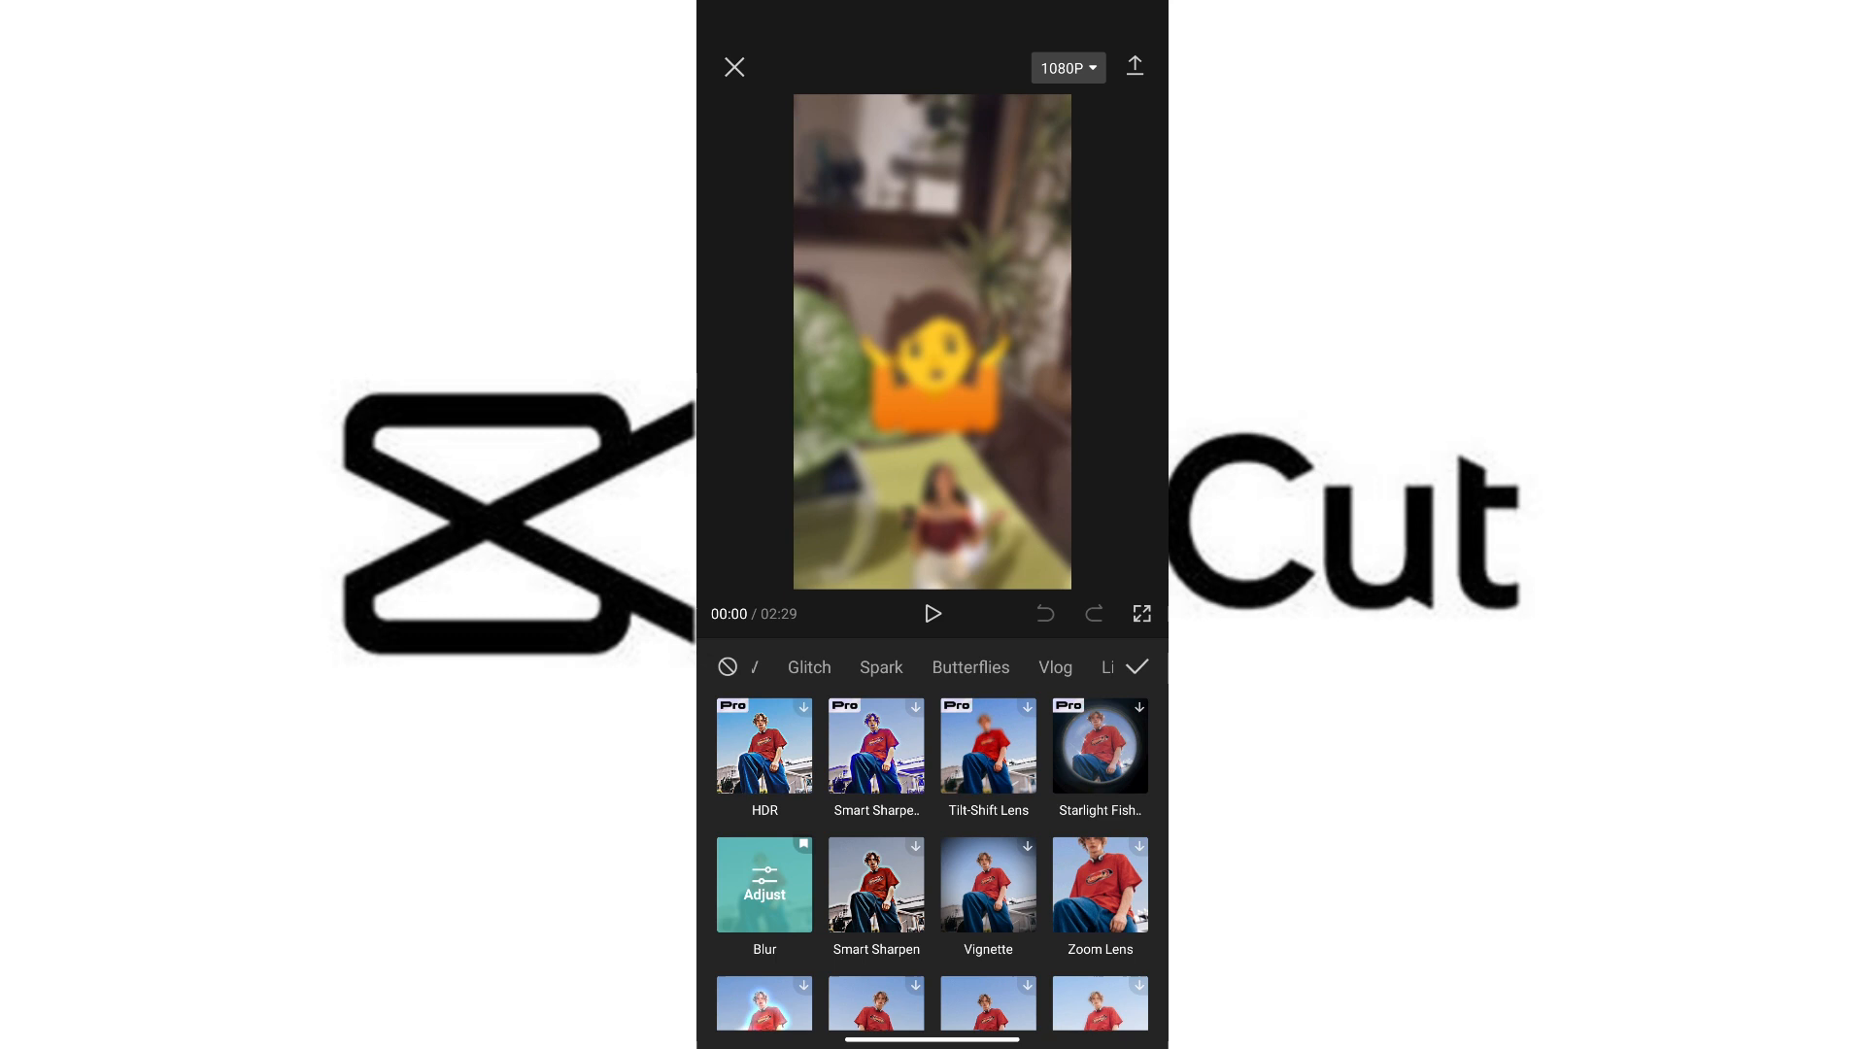
{"action": "left_click", "coordinate": [932, 614]}
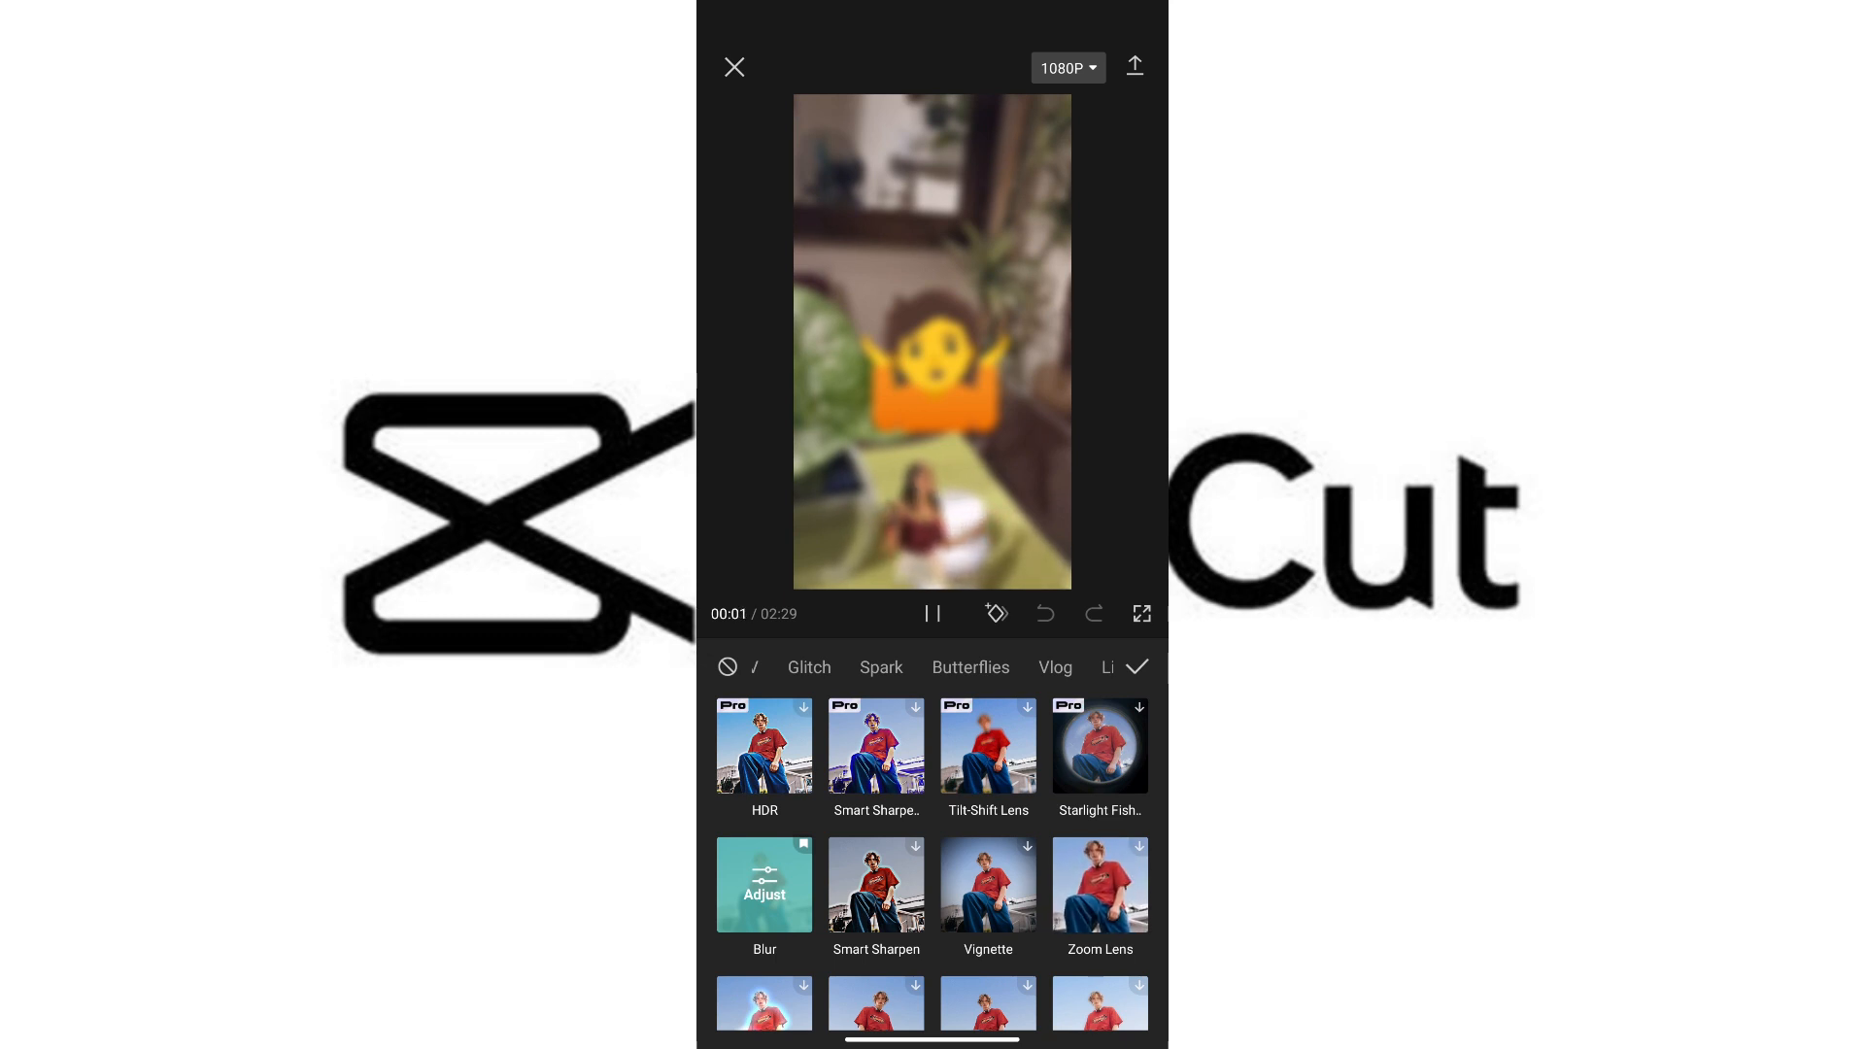
{"action": "left_click", "coordinate": [932, 614]}
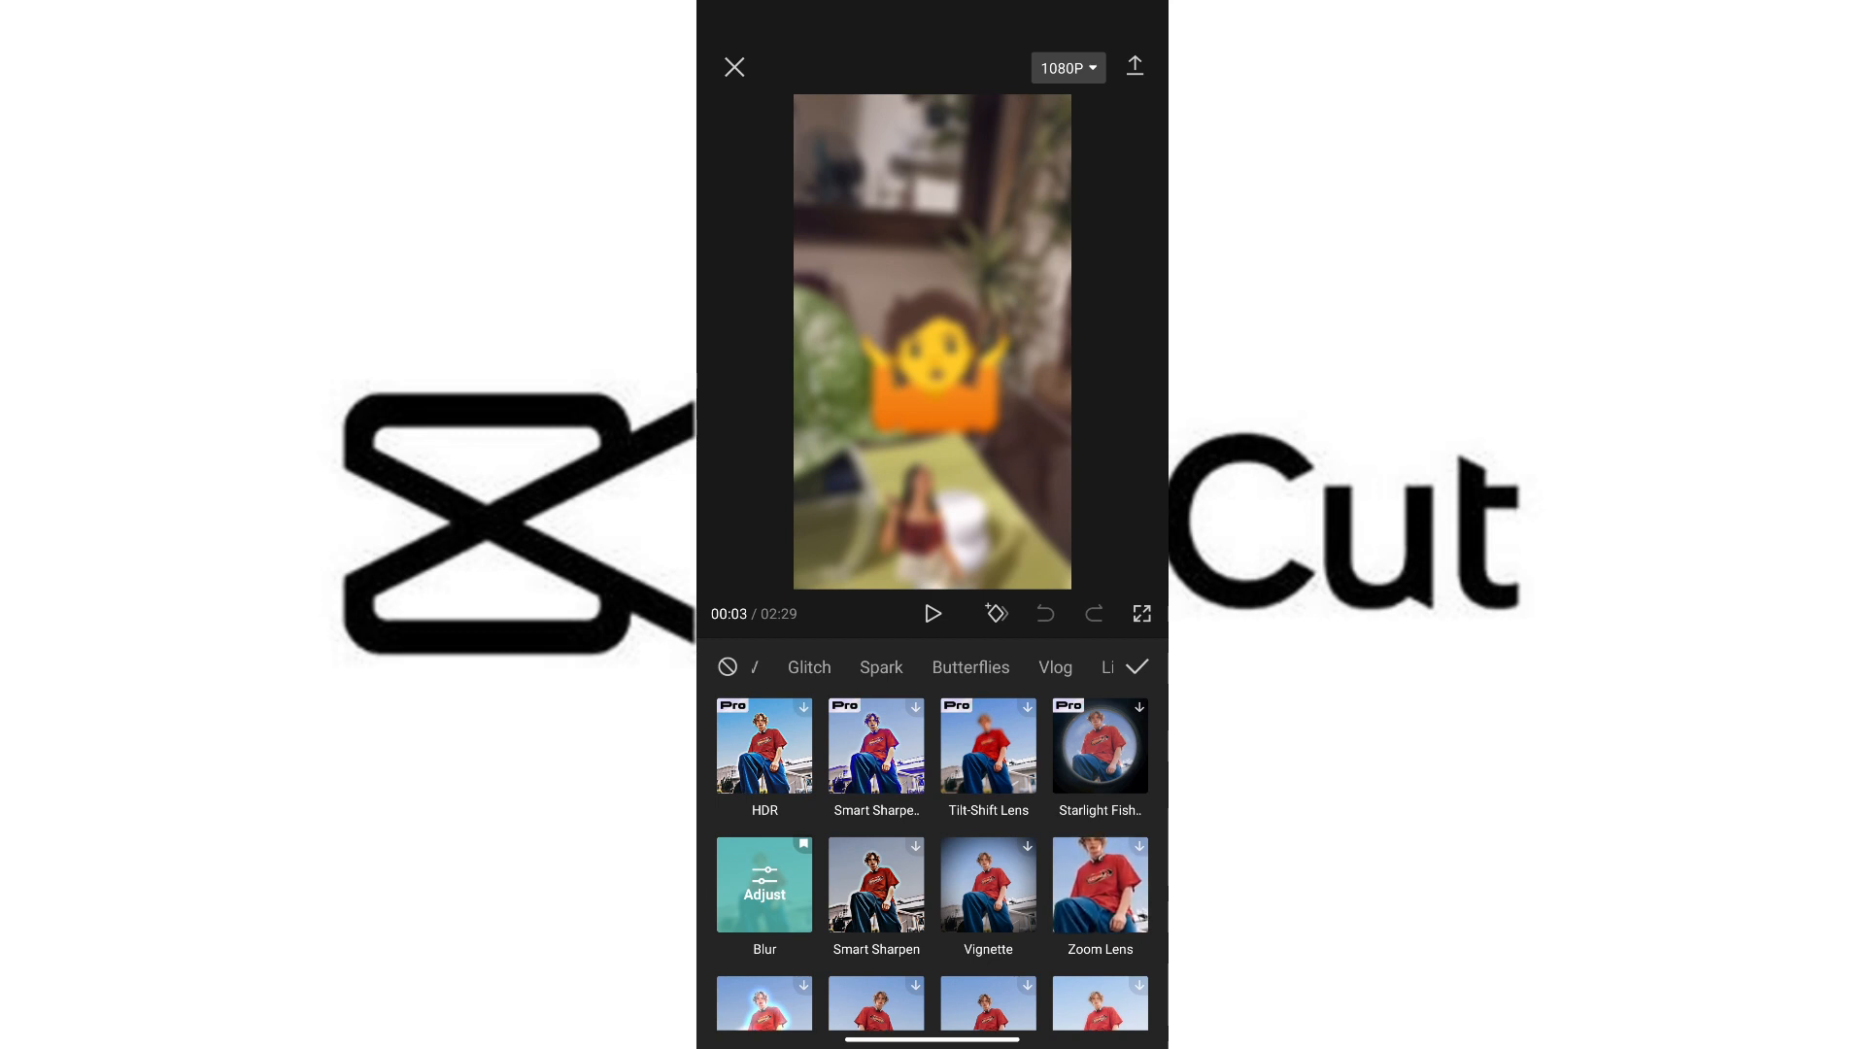
{"action": "left_click", "coordinate": [763, 884]}
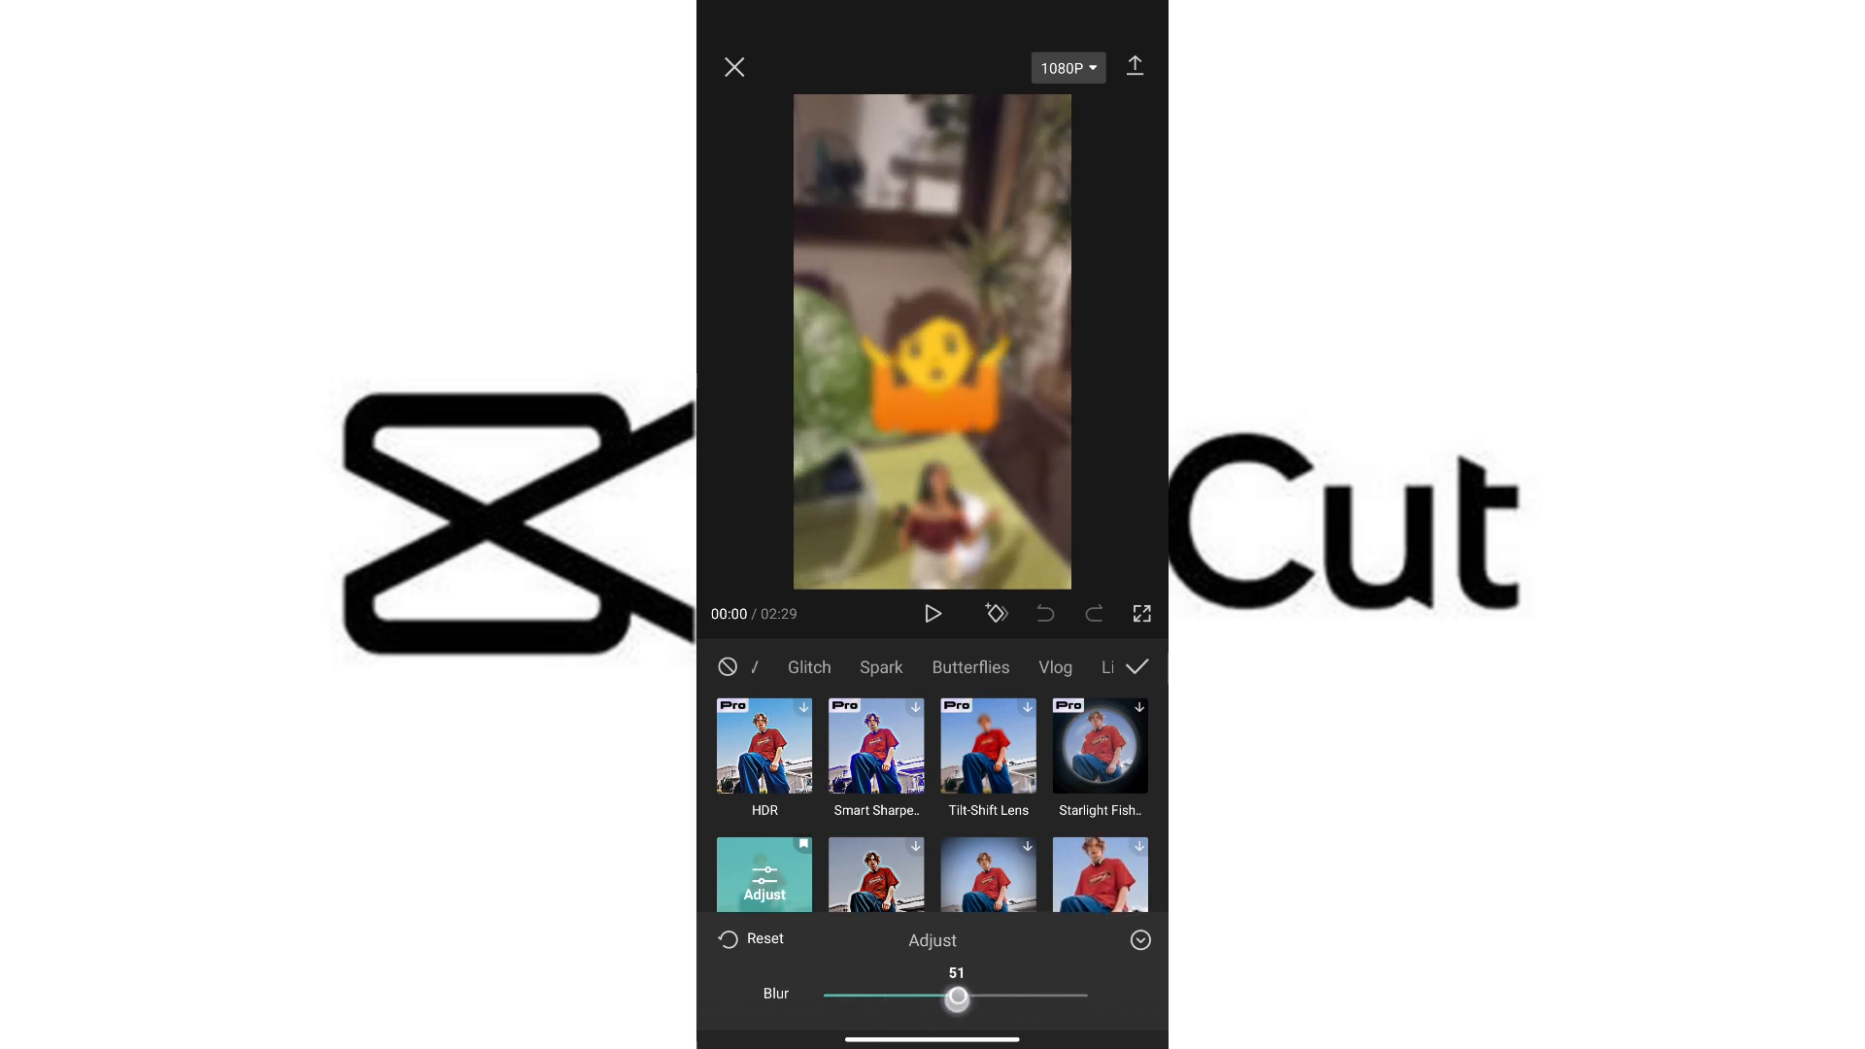
Lower the blur strength slightly below 51 and confirm the effect onto the timeline.
{"action": "left_click", "coordinate": [932, 613]}
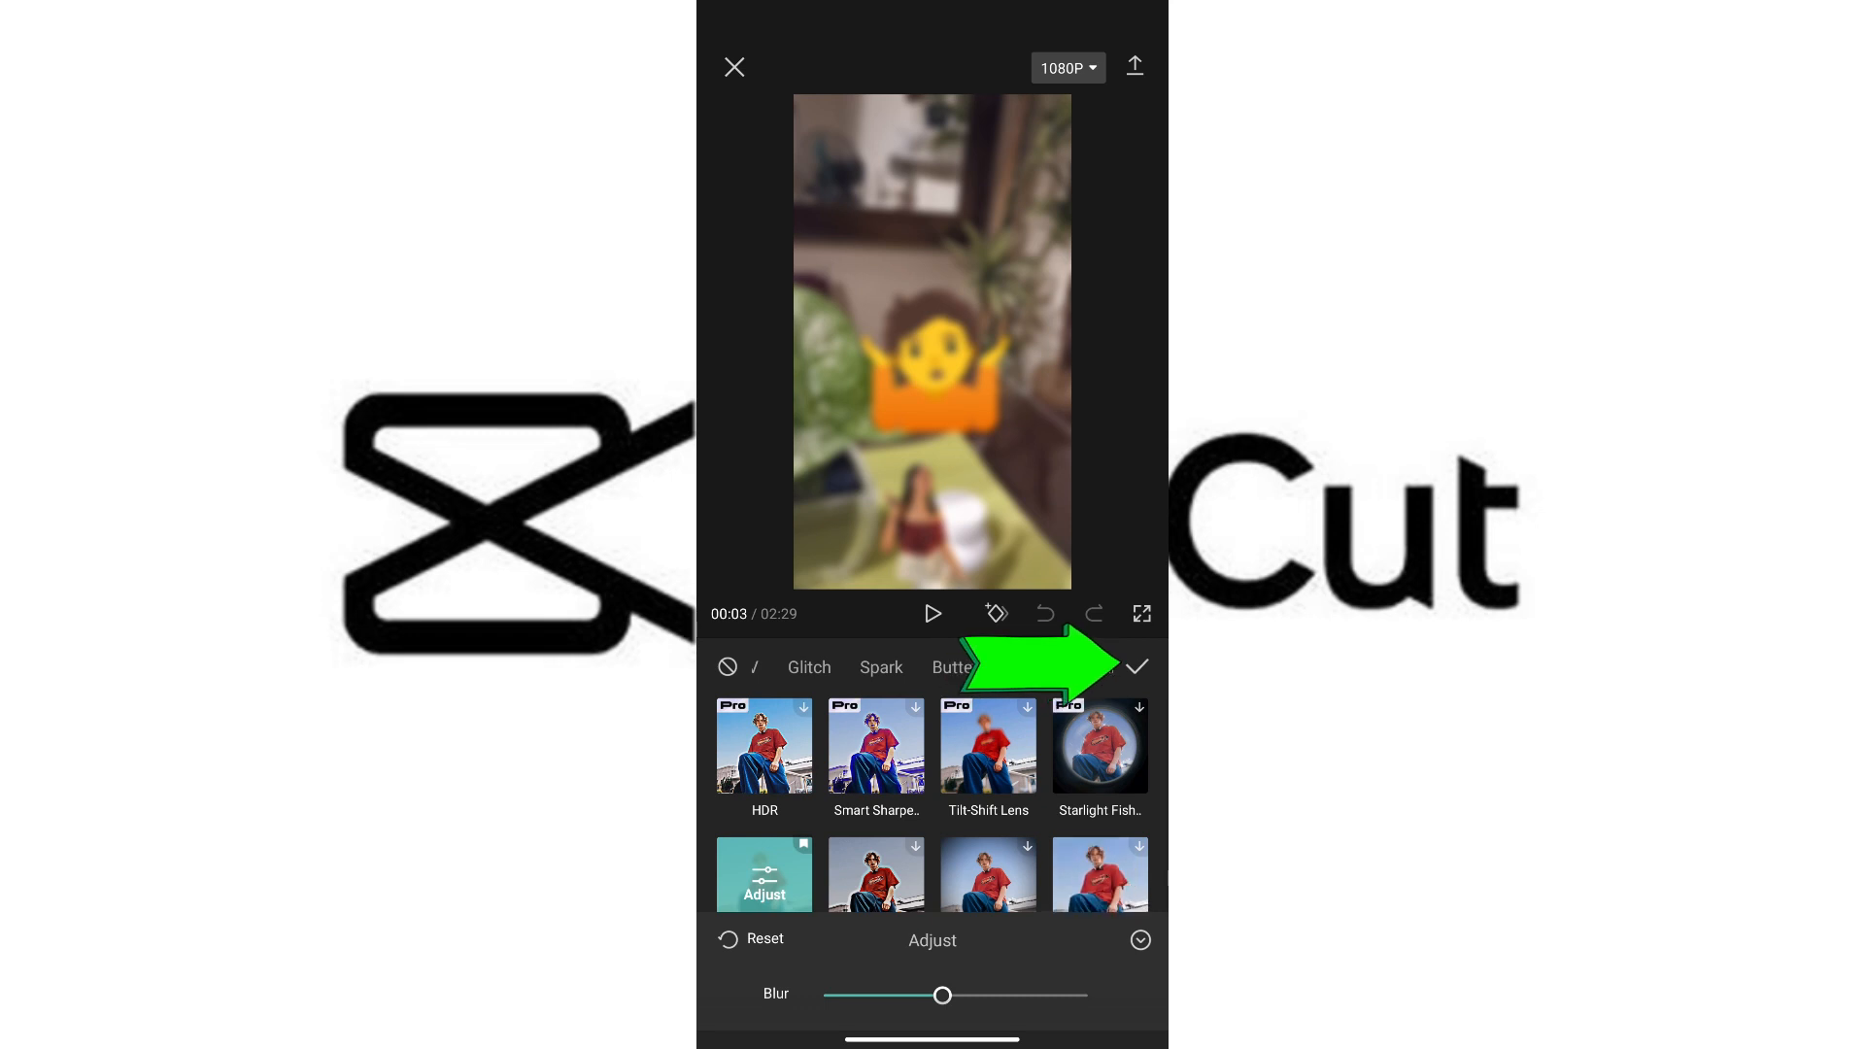
{"action": "left_click", "coordinate": [1135, 666]}
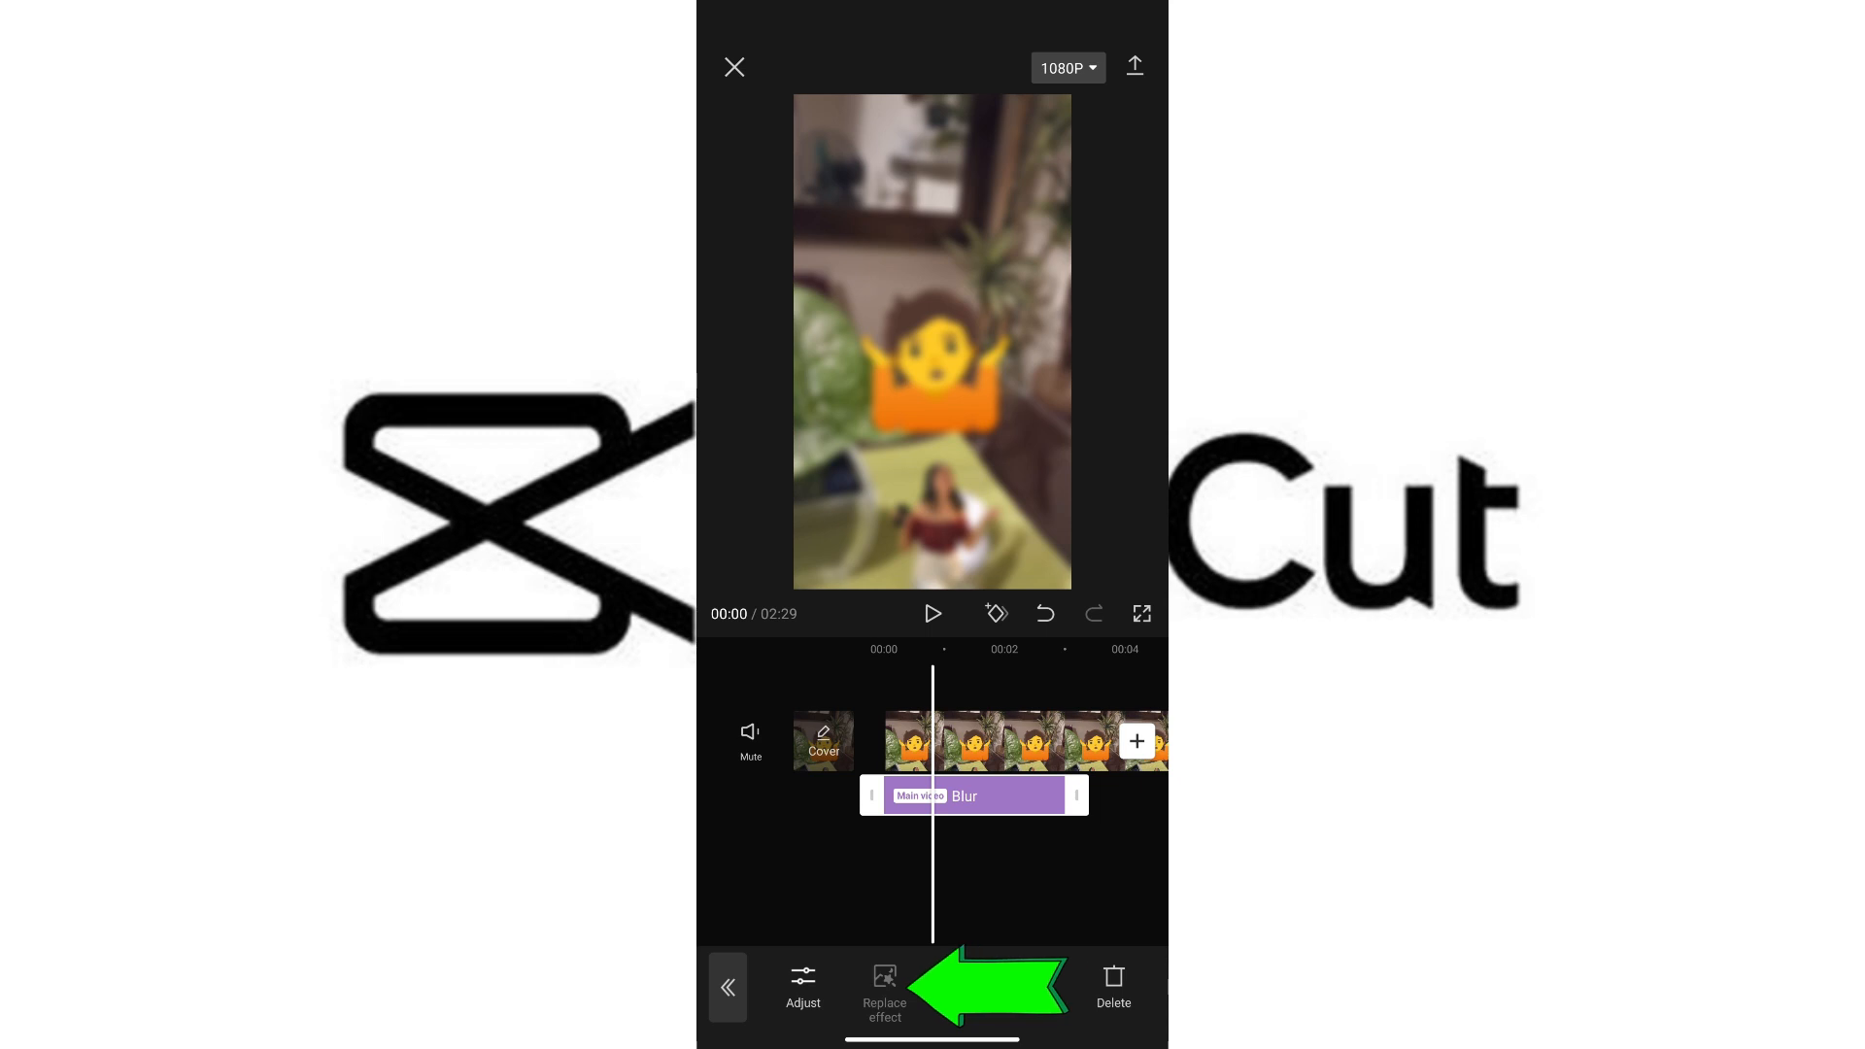
Browse the effects catalog for a possible replacement for the Blur effect.
{"action": "left_click", "coordinate": [884, 993]}
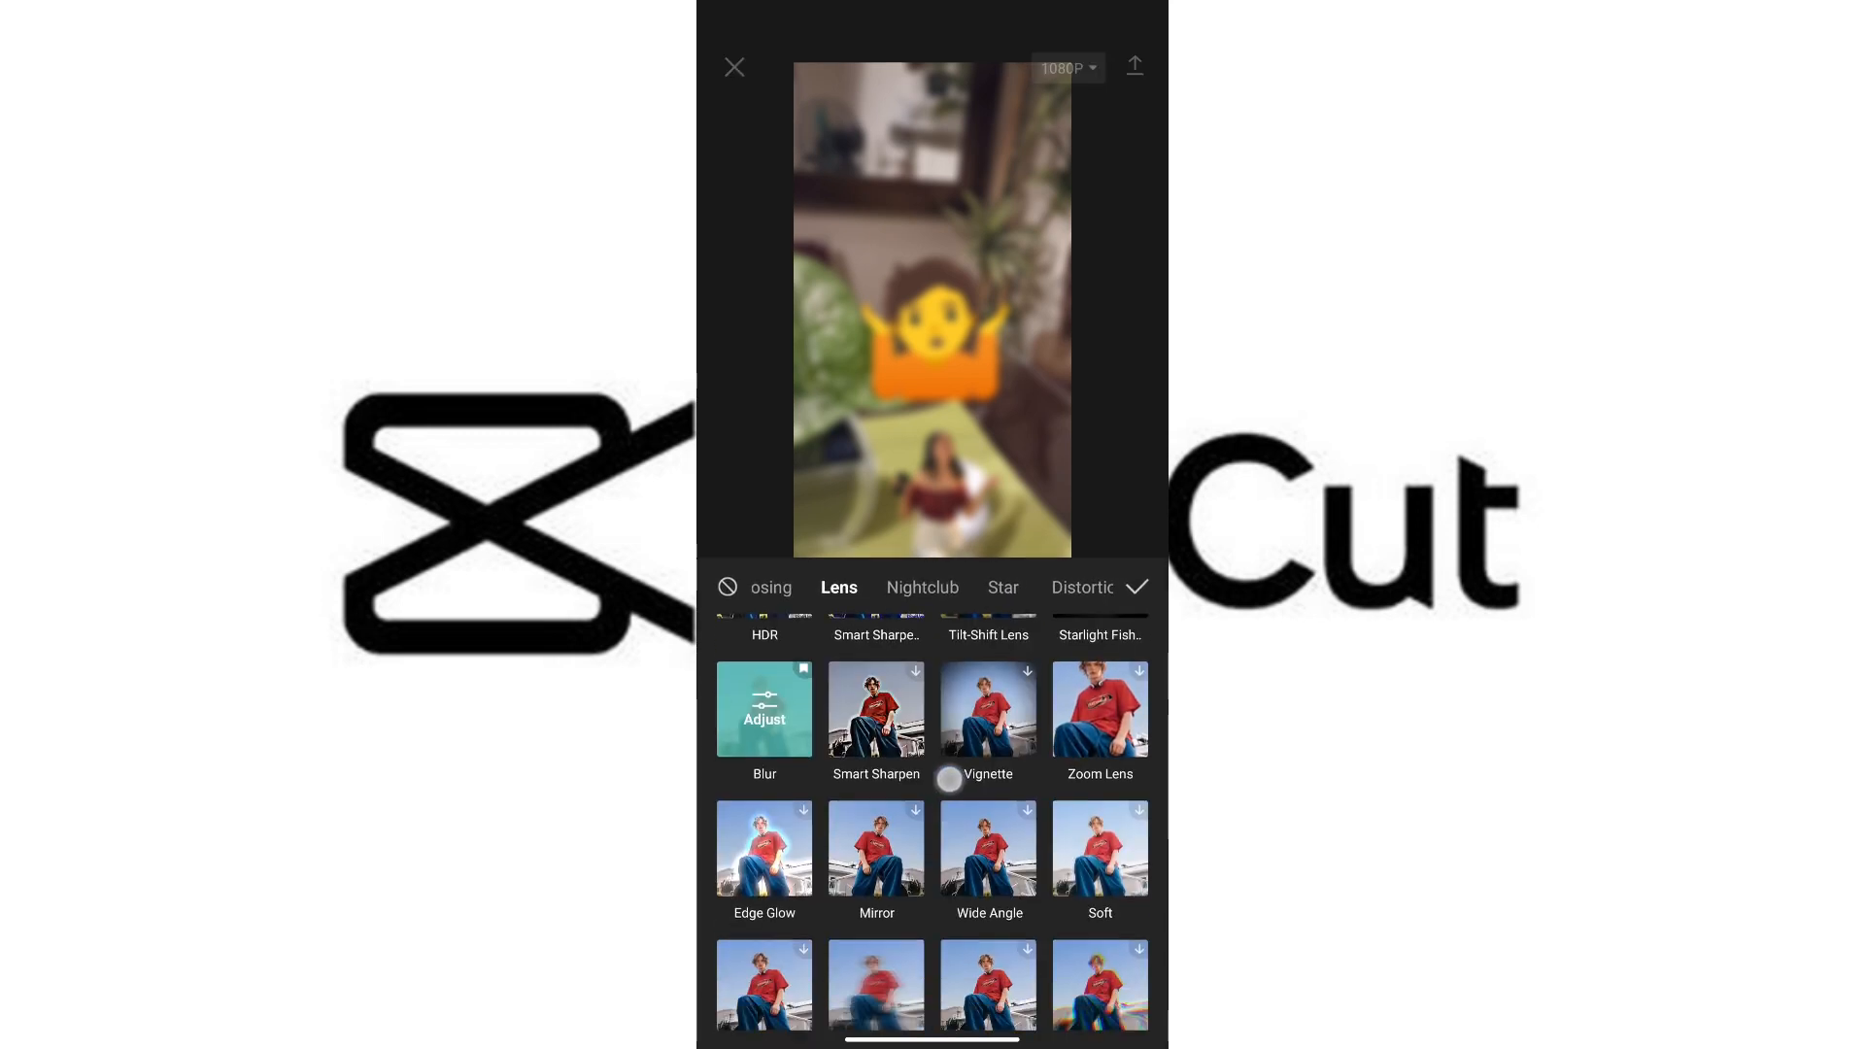
{"action": "scroll", "scroll_direction": "up", "scroll_amount": 3}
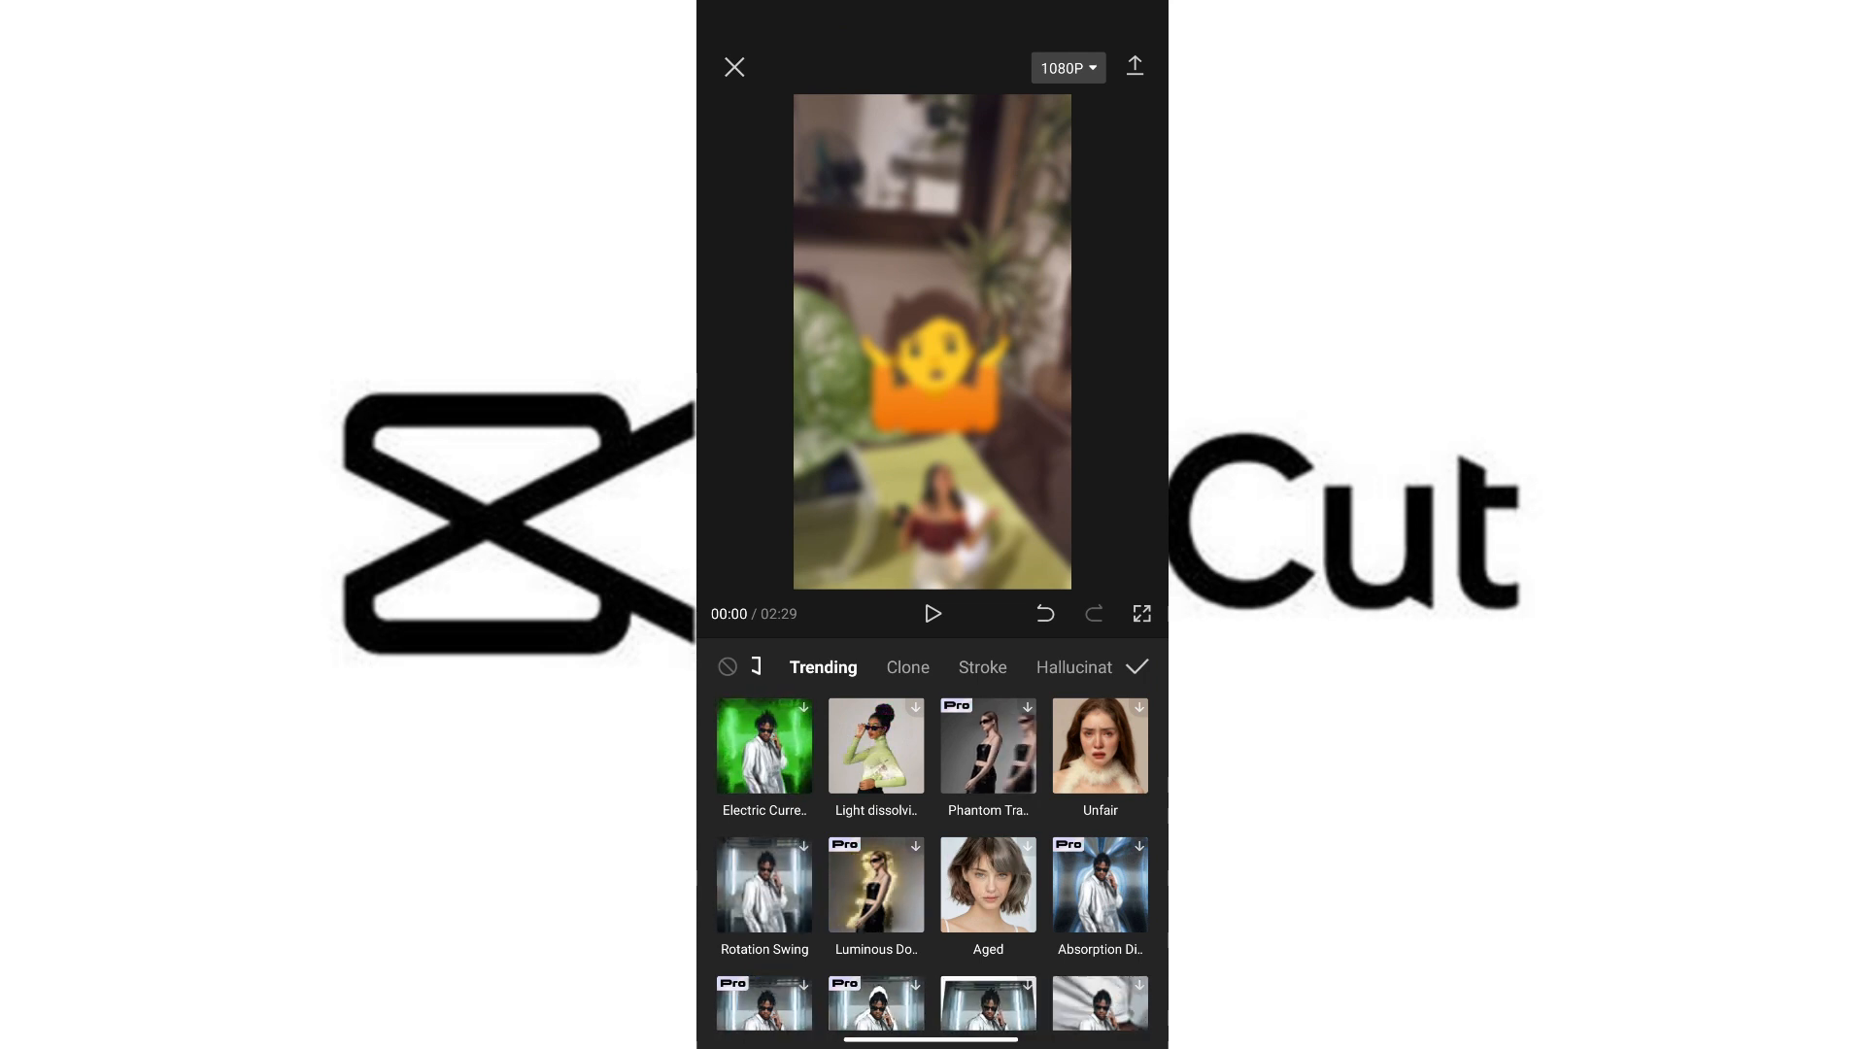
Leave the replace panel, browse Expressions photo effects, and exit without applying anything.
{"action": "left_click", "coordinate": [1135, 667]}
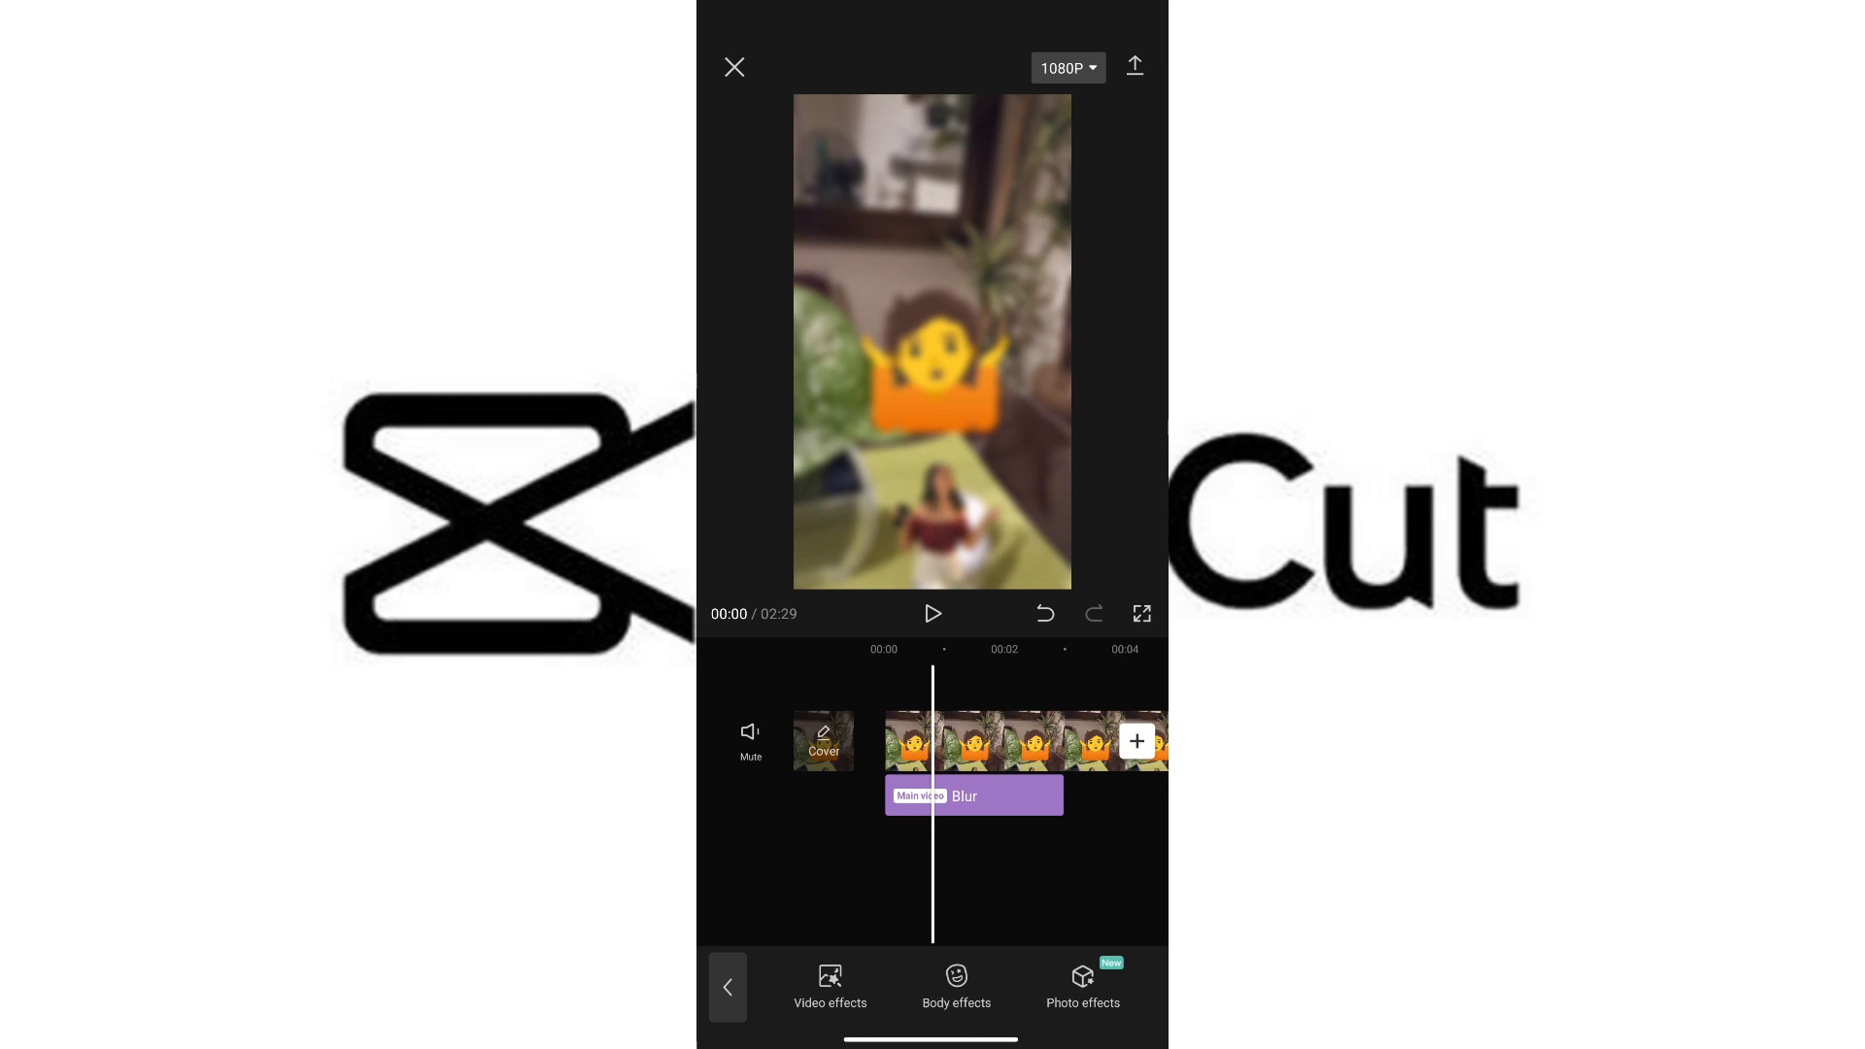
{"action": "left_click", "coordinate": [1080, 987]}
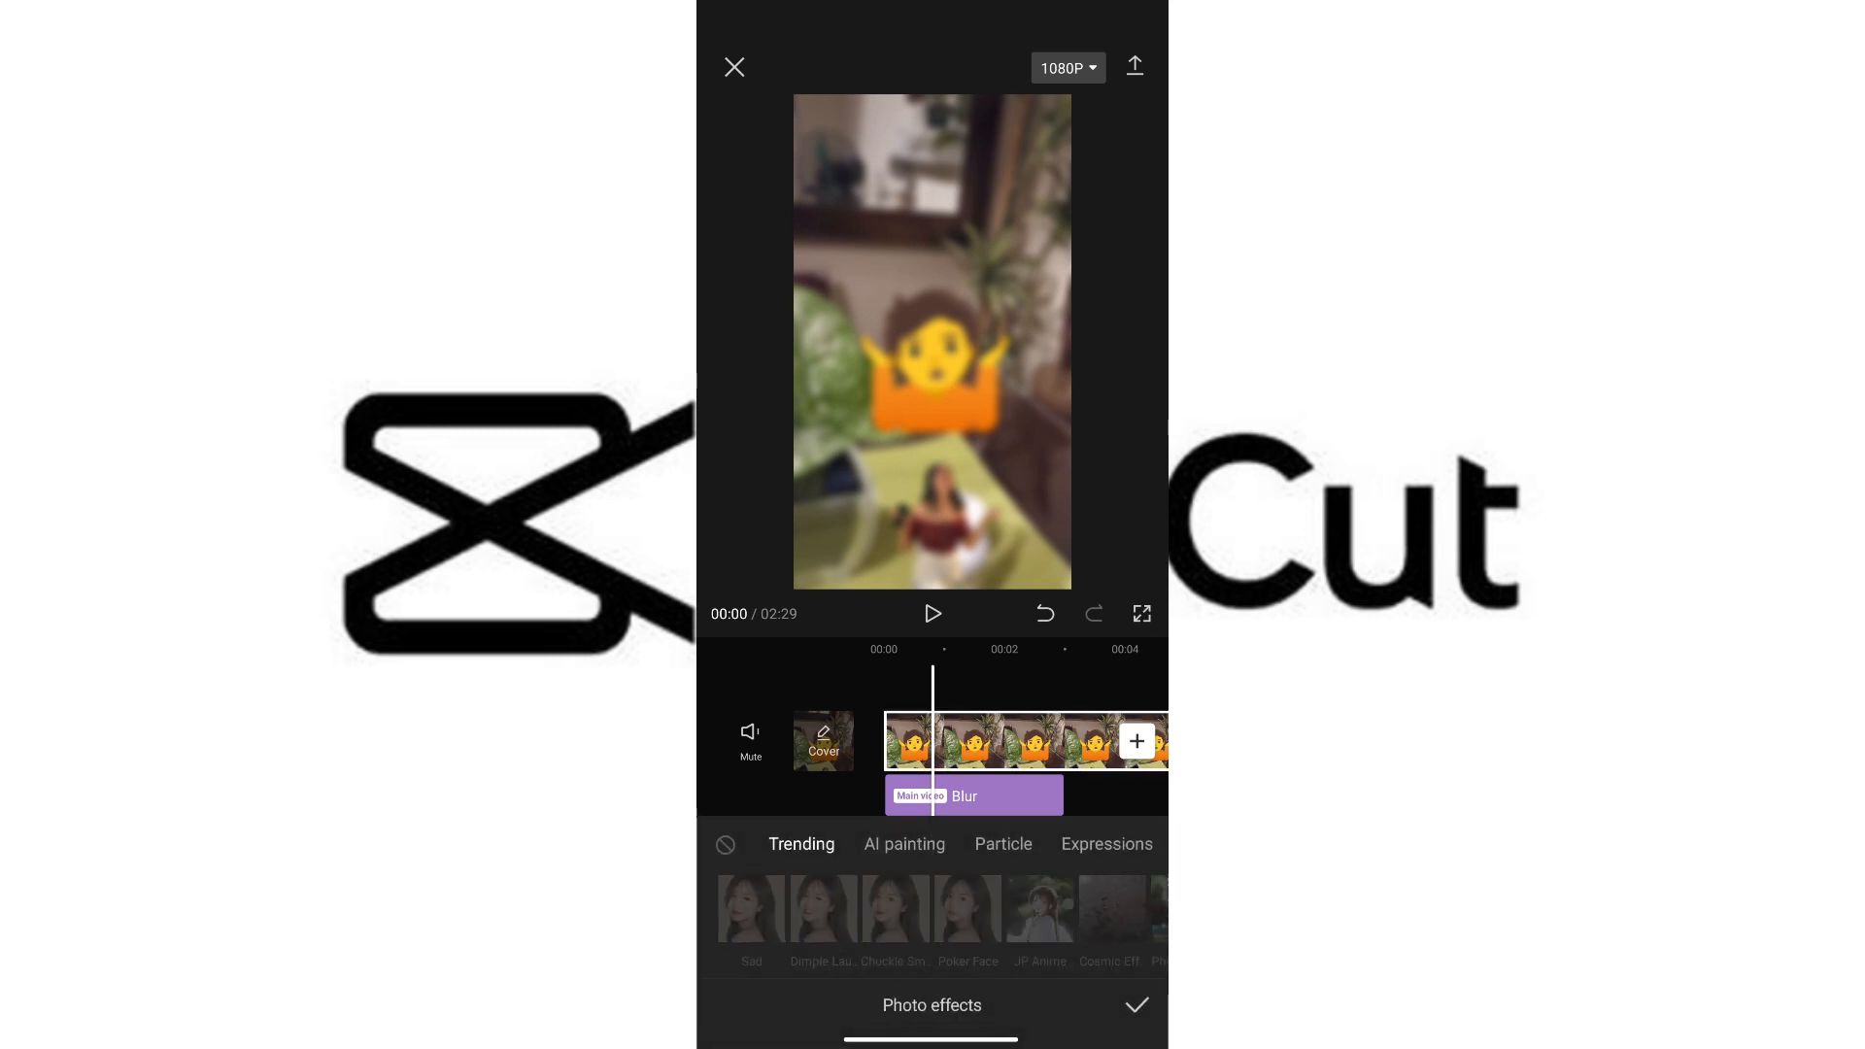
{"action": "scroll", "scroll_direction": "left", "scroll_amount": 3}
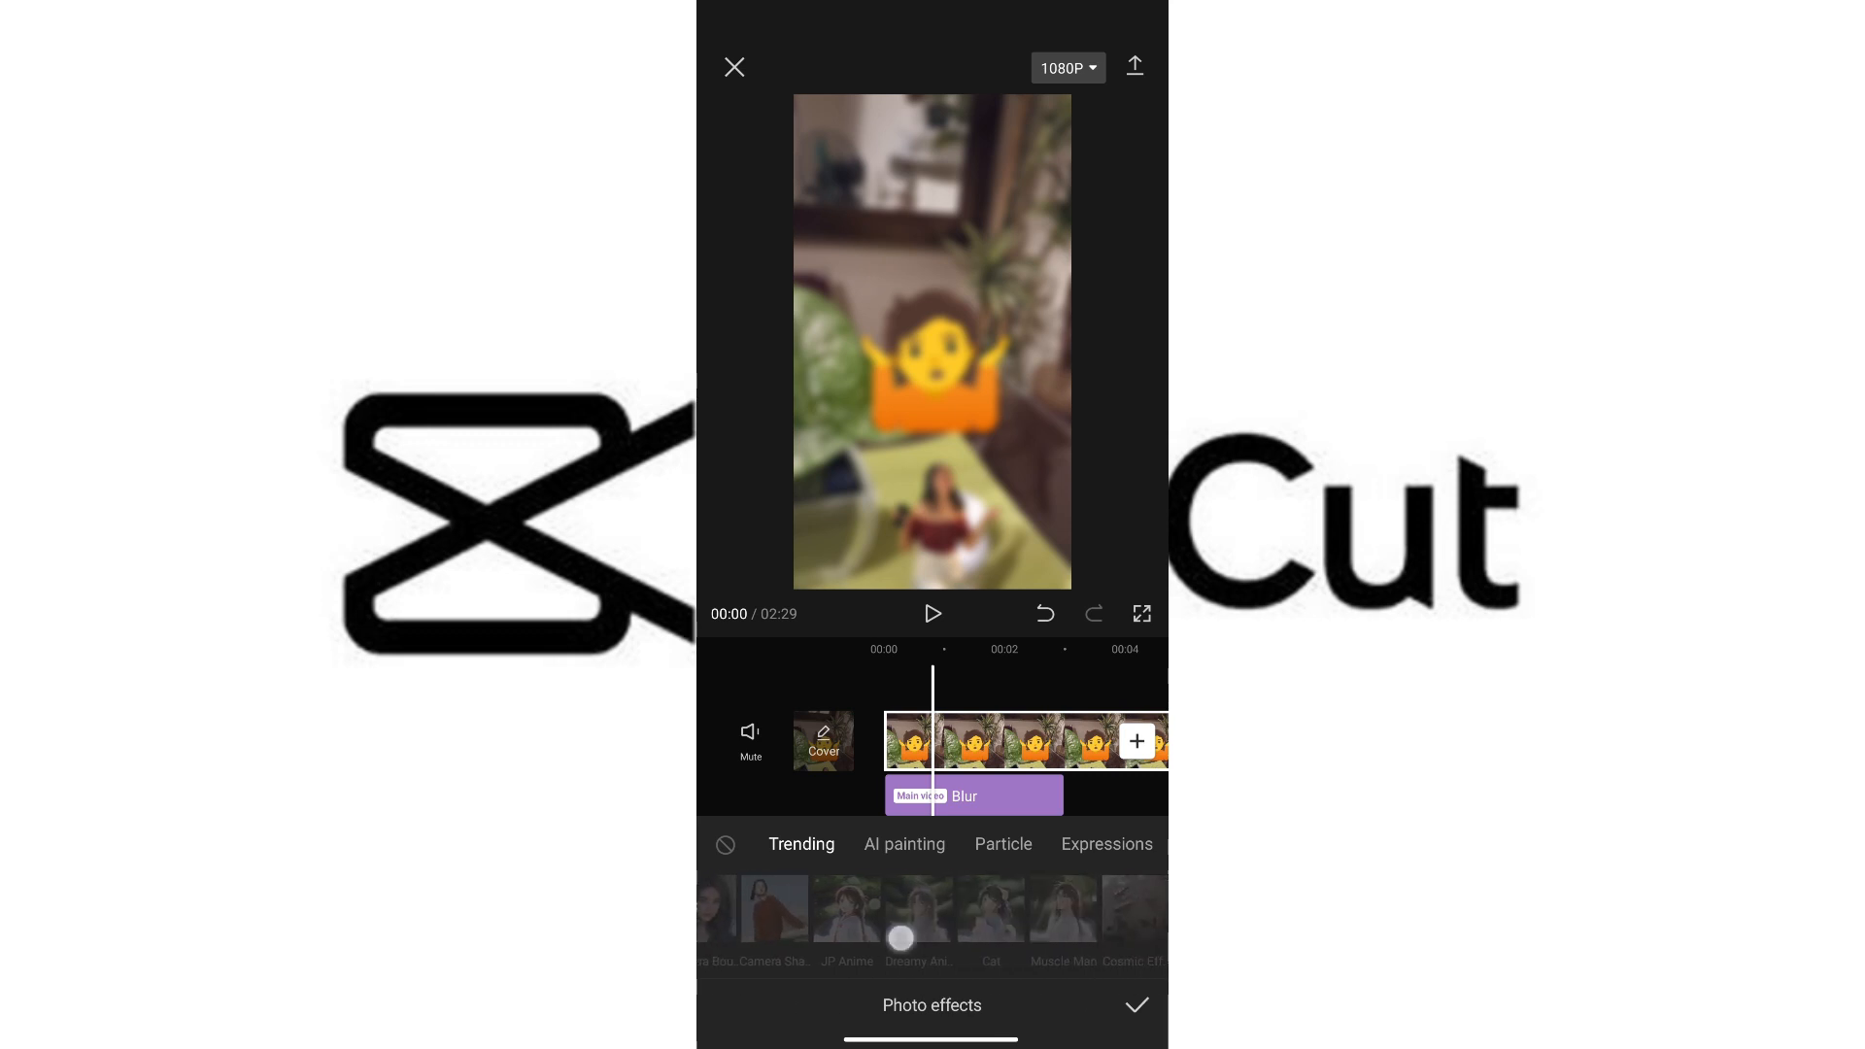
{"action": "left_click", "coordinate": [1106, 843]}
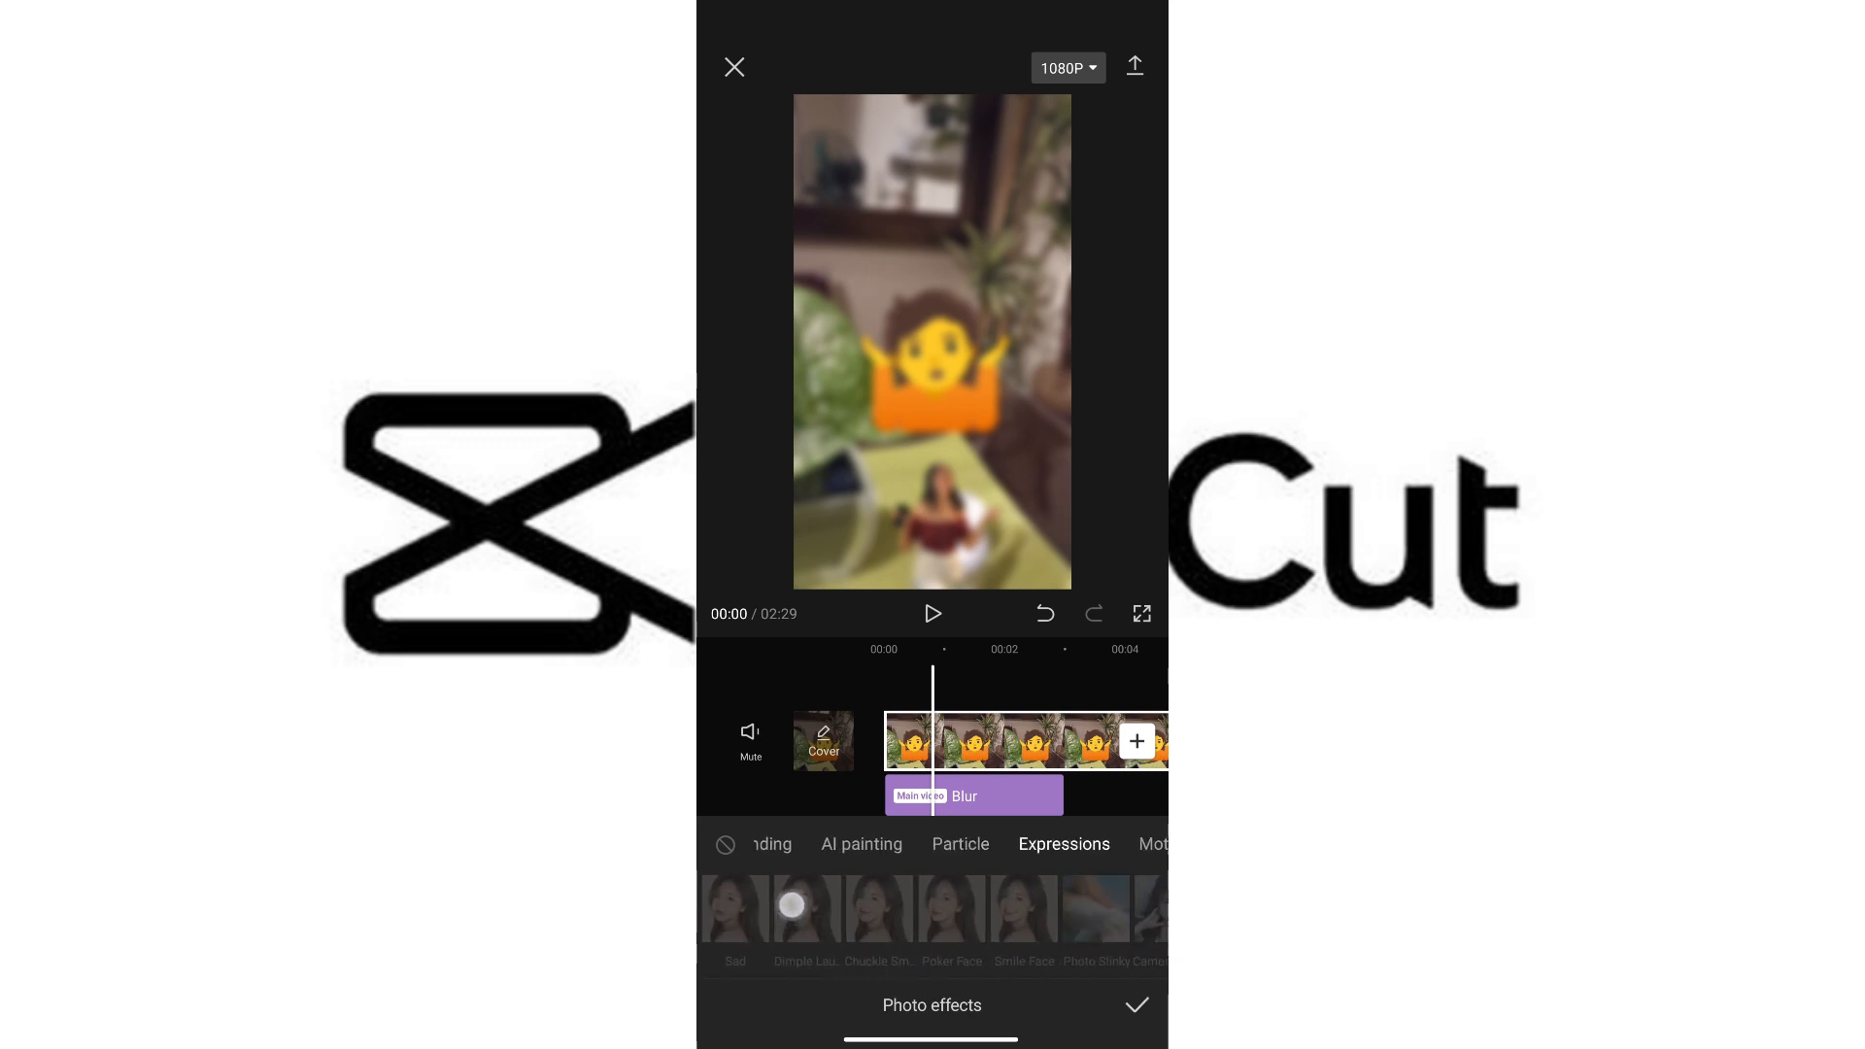
{"action": "left_click", "coordinate": [905, 843]}
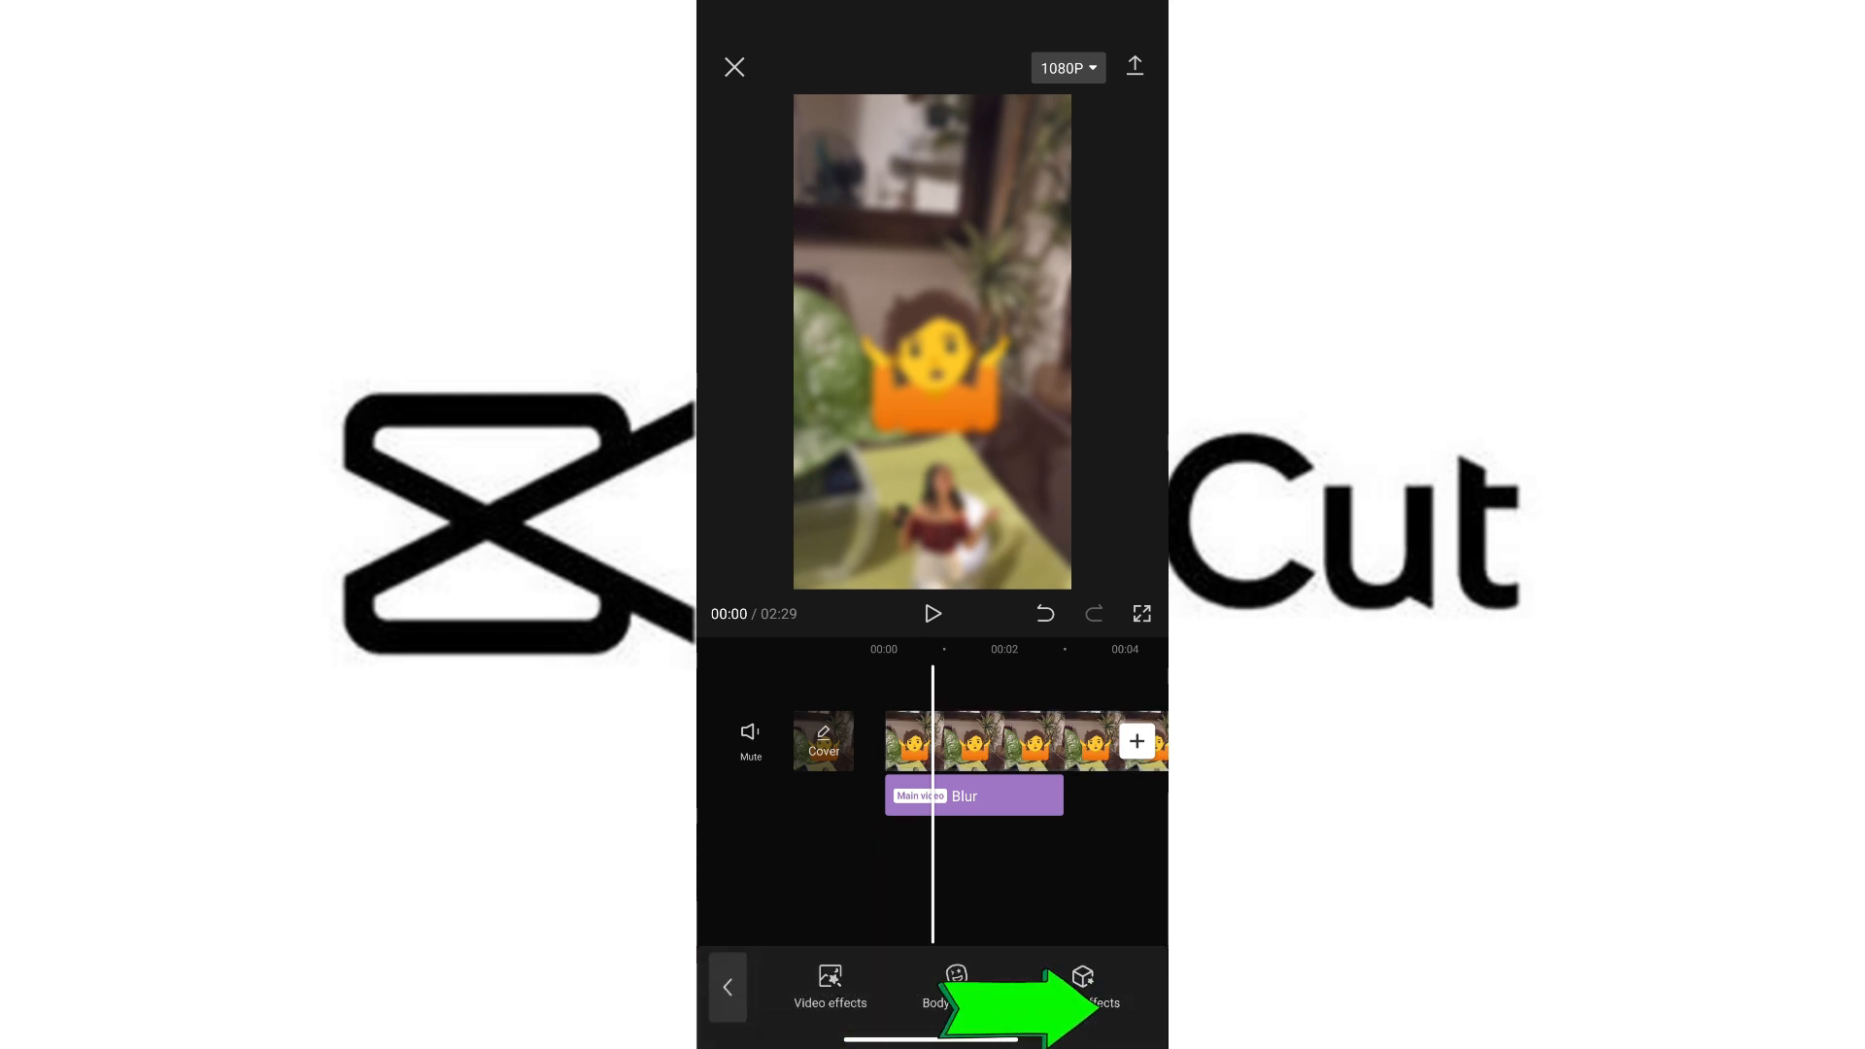
Extend the Blur effect track to run out to roughly the 14-second mark.
{"action": "left_click", "coordinate": [973, 795]}
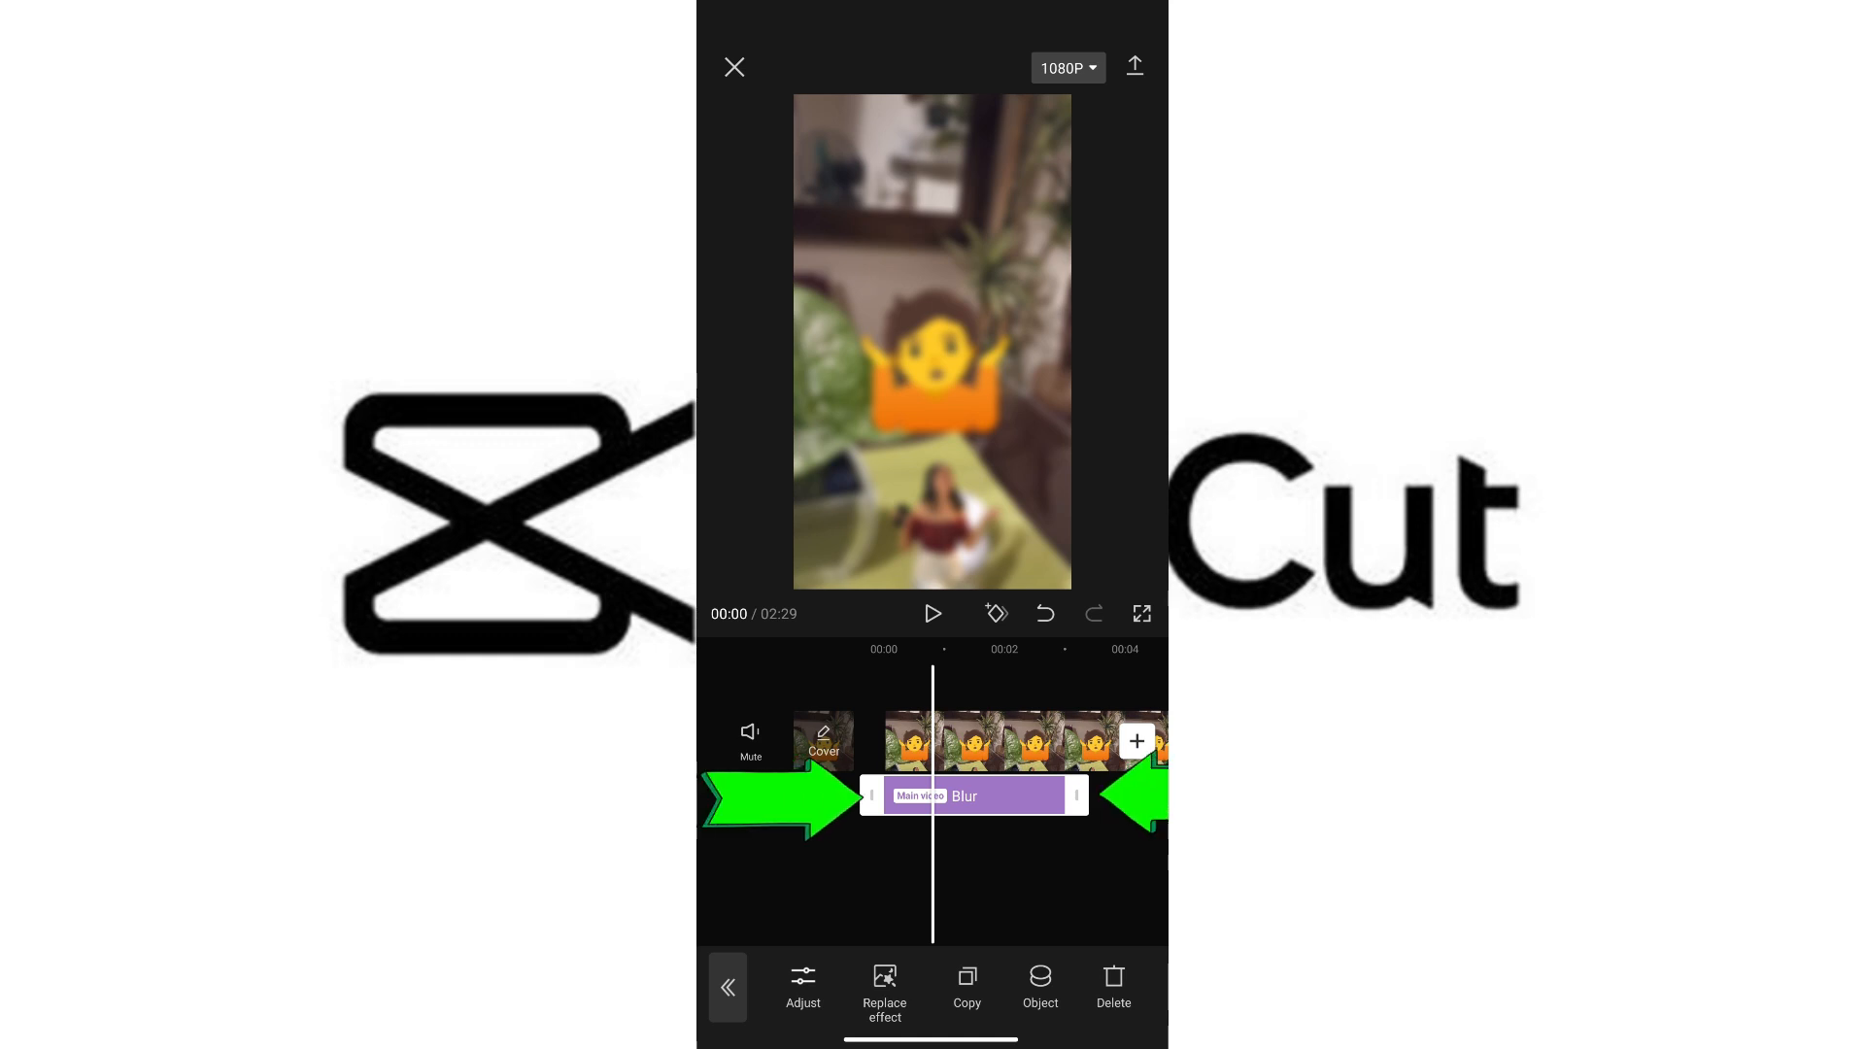
{"action": "scroll", "scroll_direction": "right", "scroll_amount": 3}
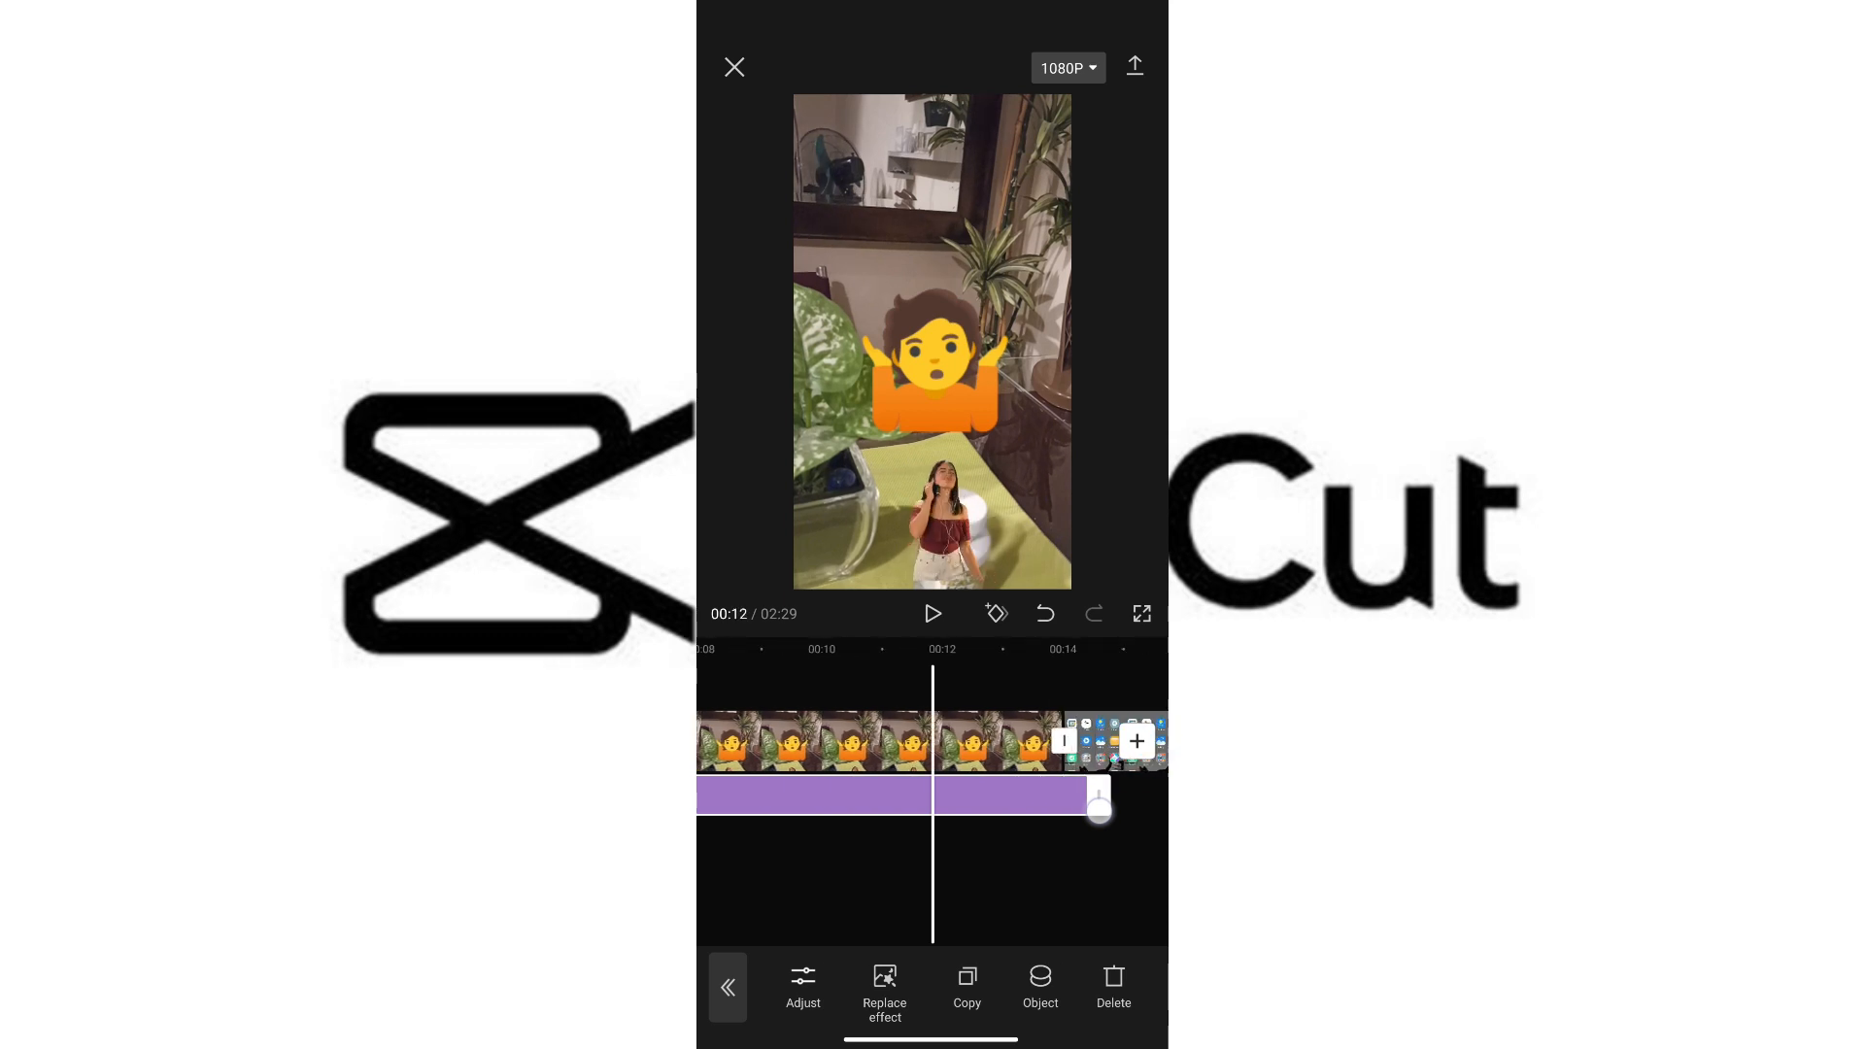